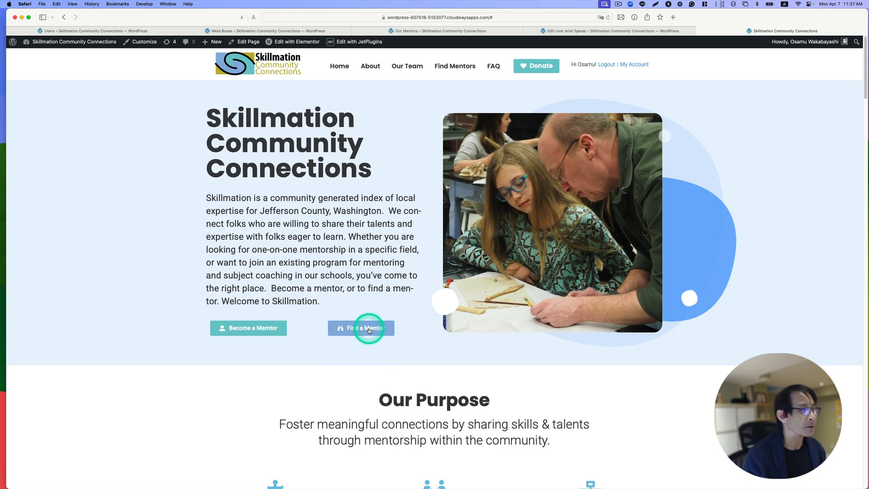
Step: Open the Find a Mentor directory and scroll down to the filters
{"action": "left_click", "coordinate": [361, 328]}
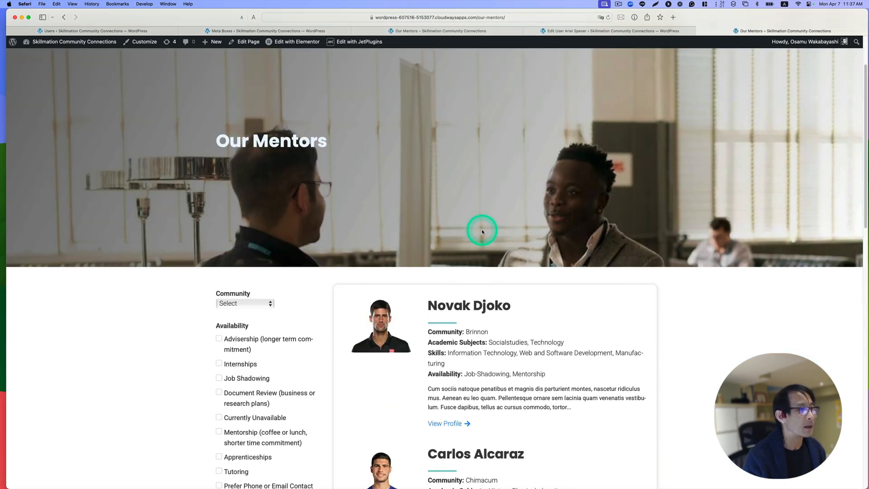
{"action": "scroll", "scroll_direction": "down", "scroll_amount": 3}
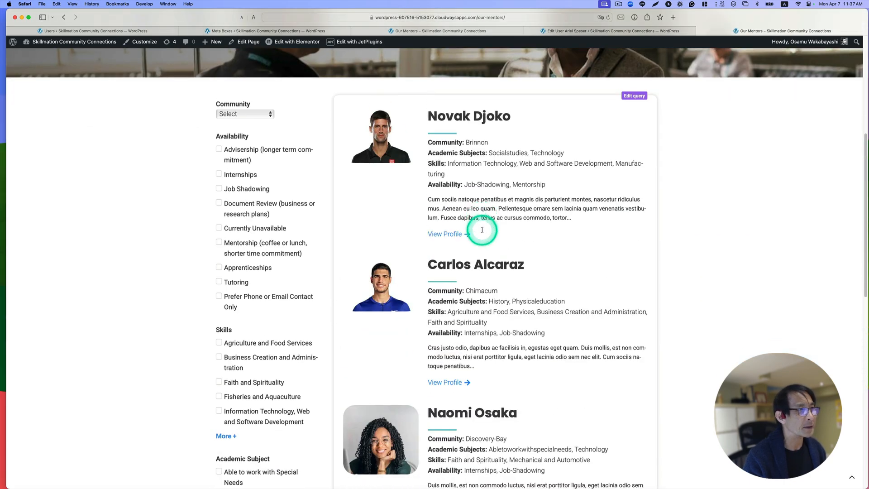
{"action": "scroll", "scroll_direction": "down", "scroll_amount": 3}
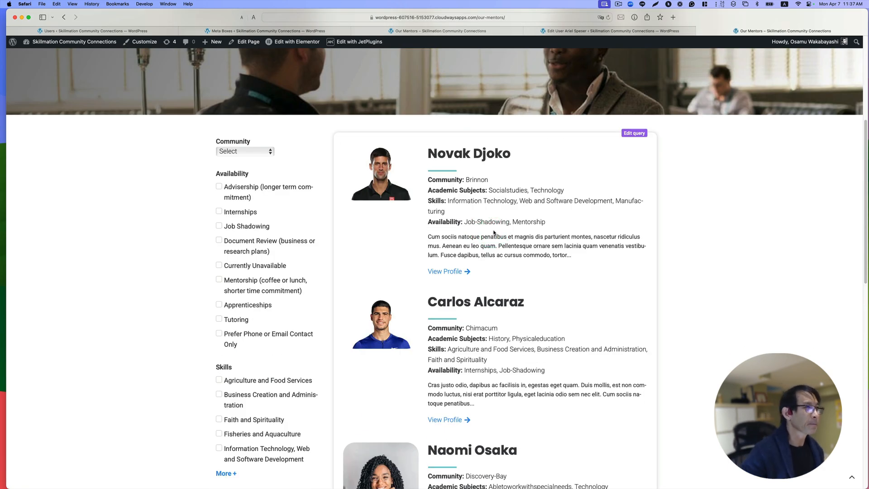
{"action": "left_click", "coordinate": [457, 237]}
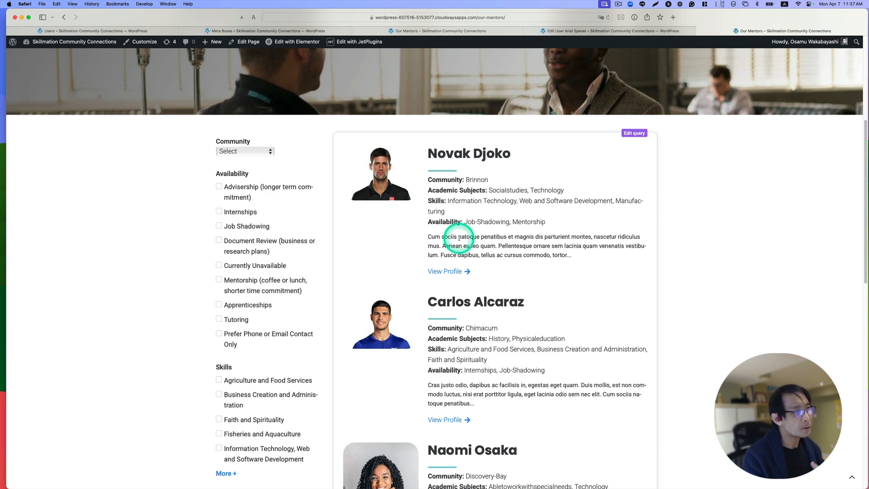
{"action": "left_click", "coordinate": [244, 150]}
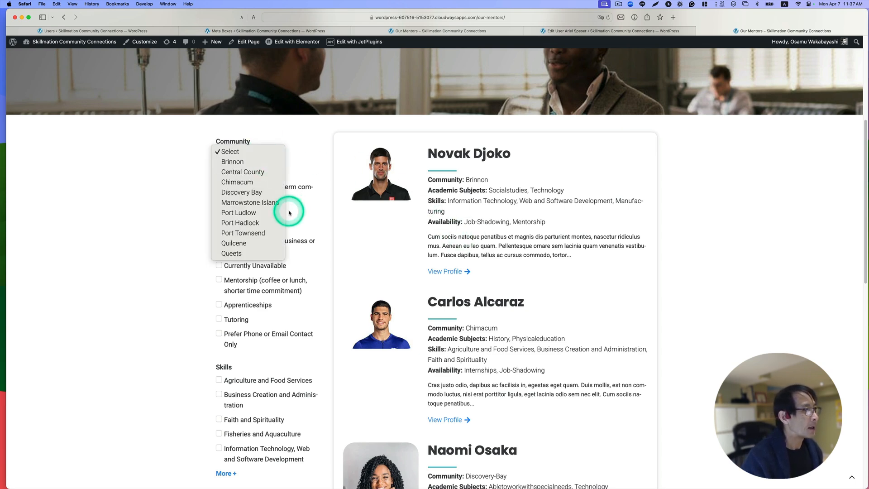
{"action": "left_click", "coordinate": [249, 202]}
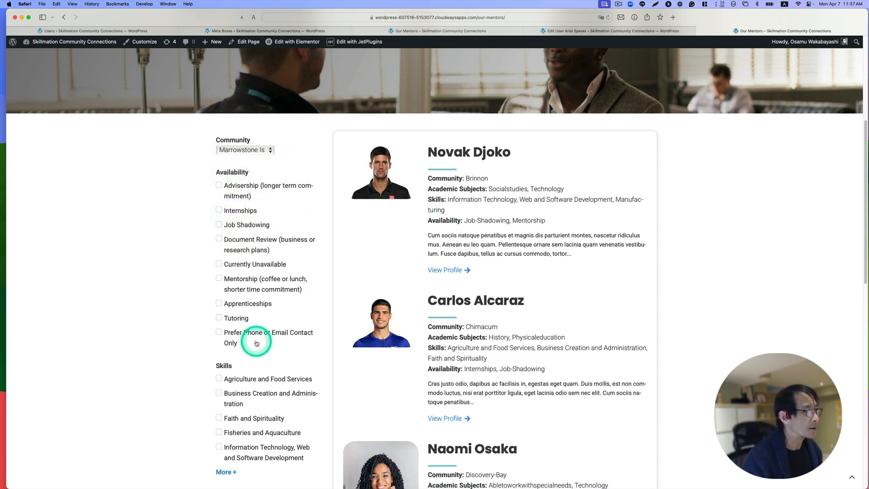
{"action": "scroll", "scroll_direction": "down", "scroll_amount": 3}
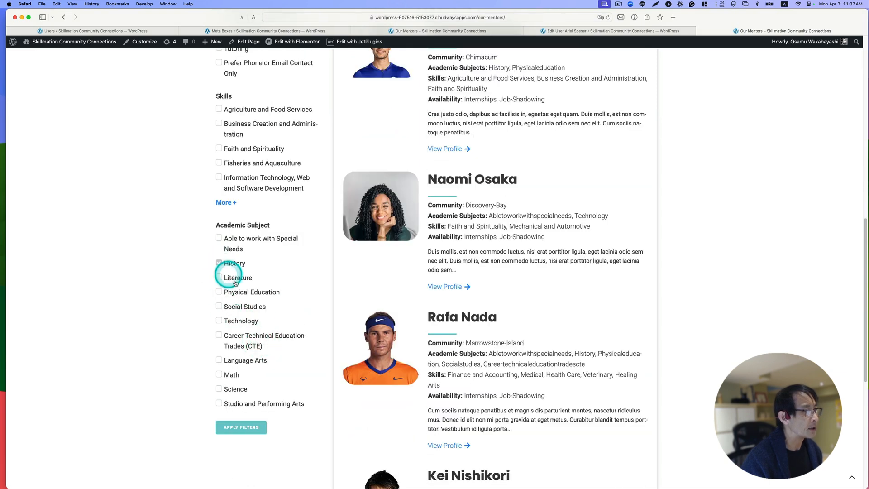
{"action": "left_click", "coordinate": [240, 427]}
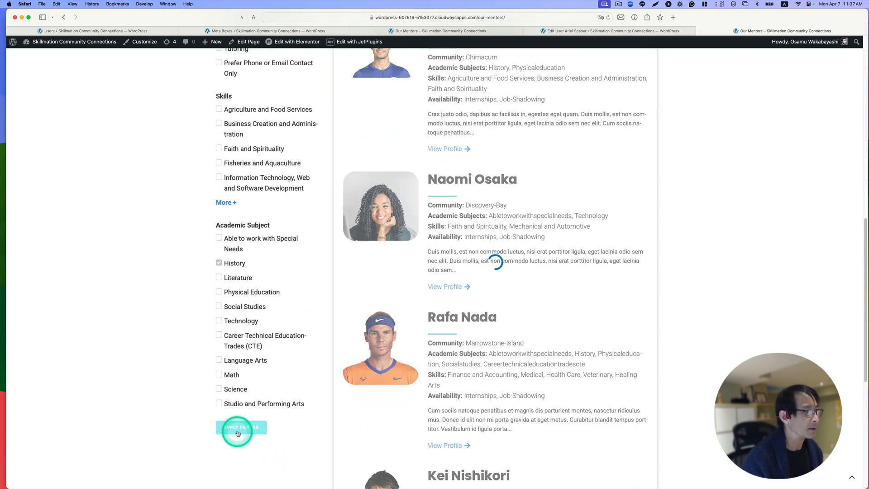
{"action": "left_click", "coordinate": [237, 431]}
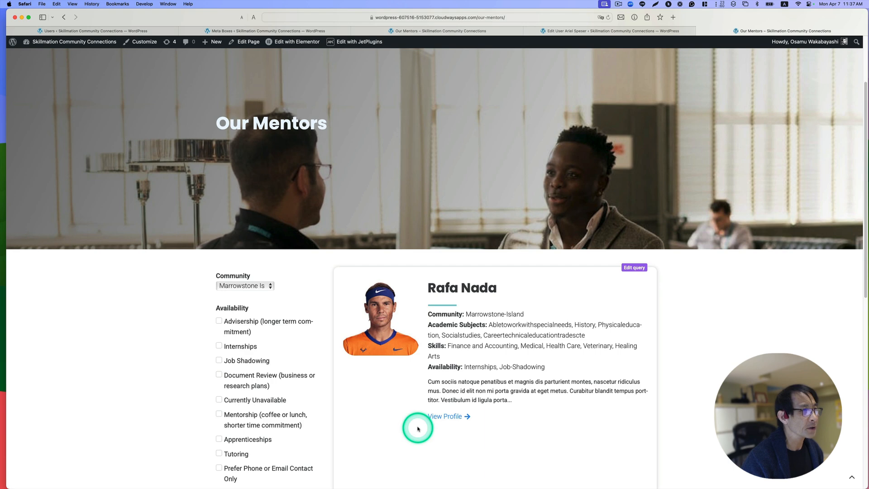
{"action": "left_click", "coordinate": [444, 416]}
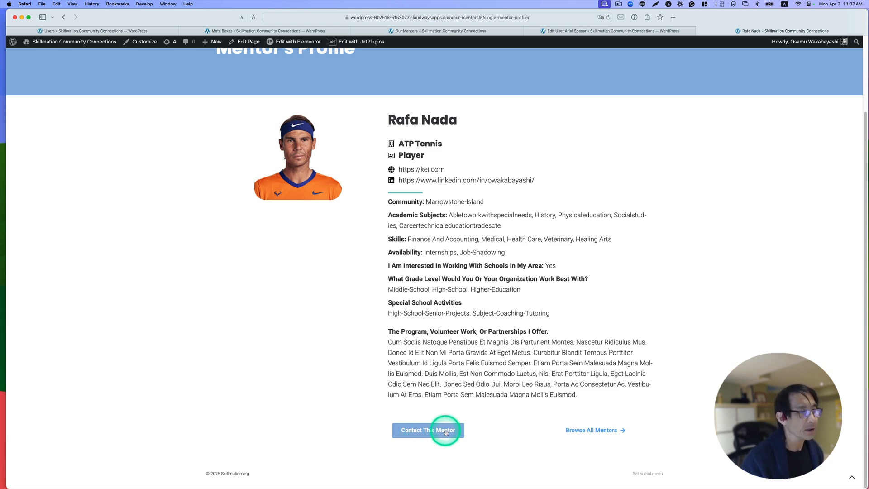
{"action": "left_click", "coordinate": [427, 430]}
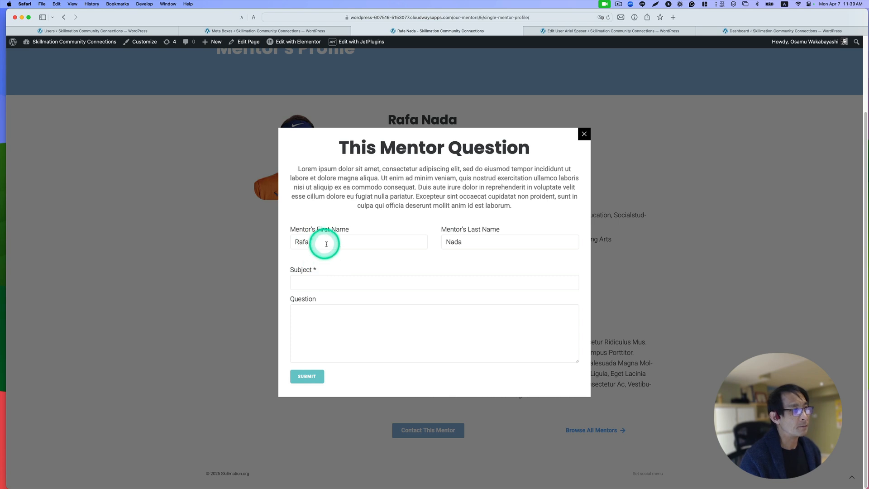
{"action": "mouse_move", "coordinate": [464, 245]}
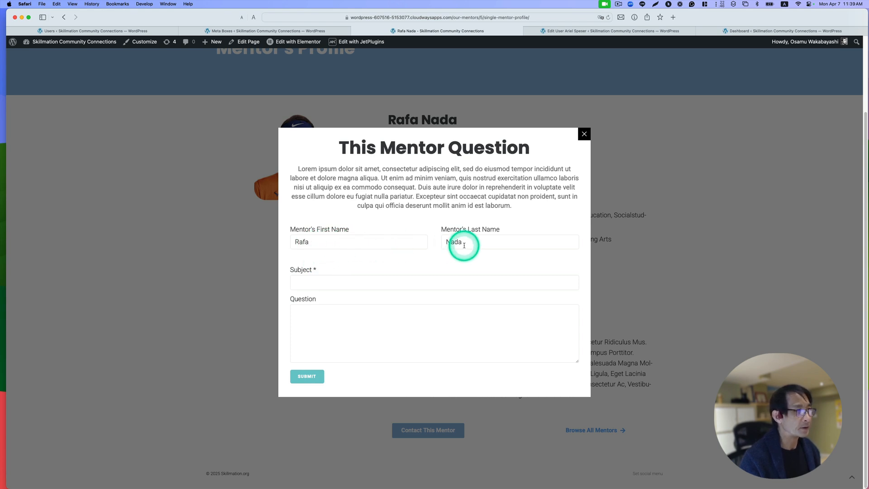
{"action": "mouse_move", "coordinate": [416, 272]}
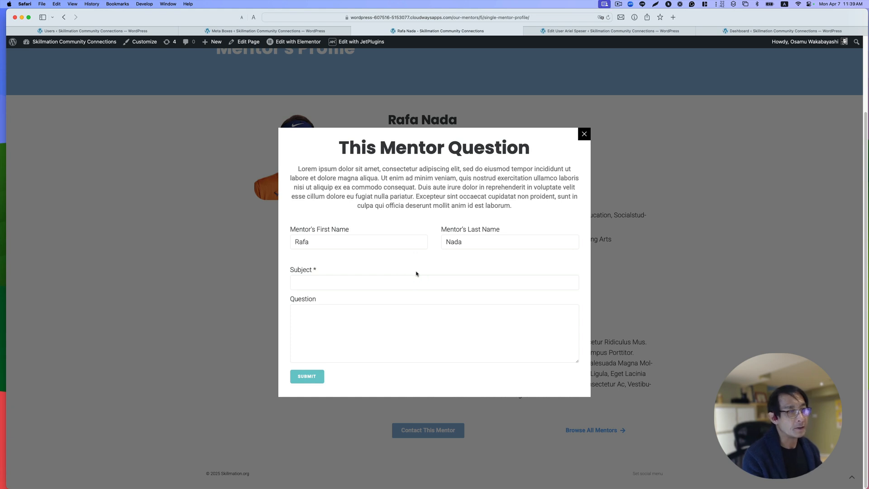
{"action": "left_click", "coordinate": [309, 256]}
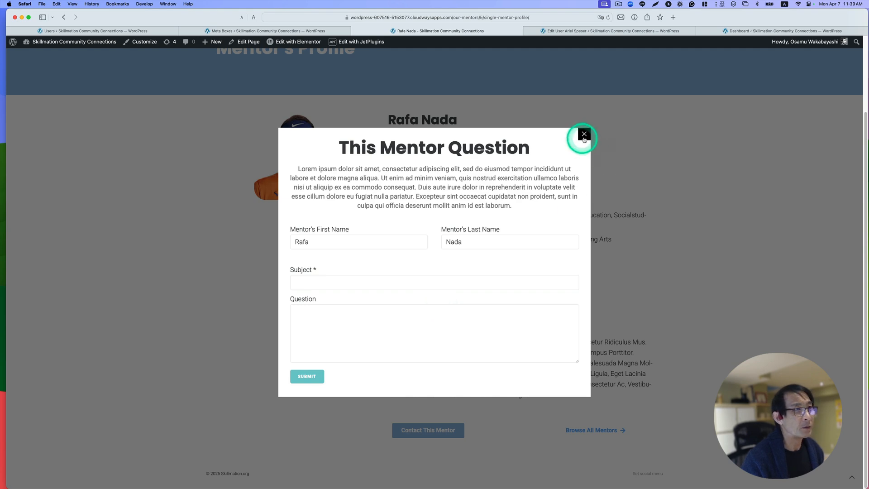
{"action": "left_click", "coordinate": [583, 135]}
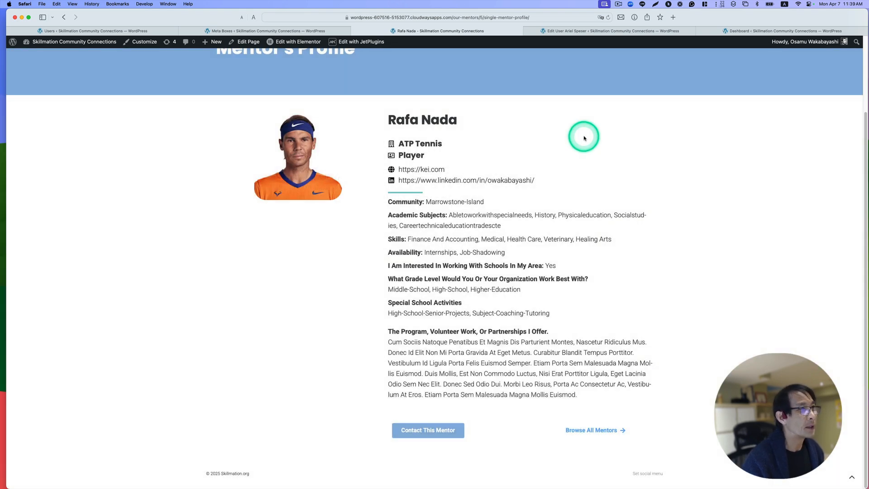
Step: Open the Become a Mentor registration page in Chrome
{"action": "left_click", "coordinate": [619, 4]}
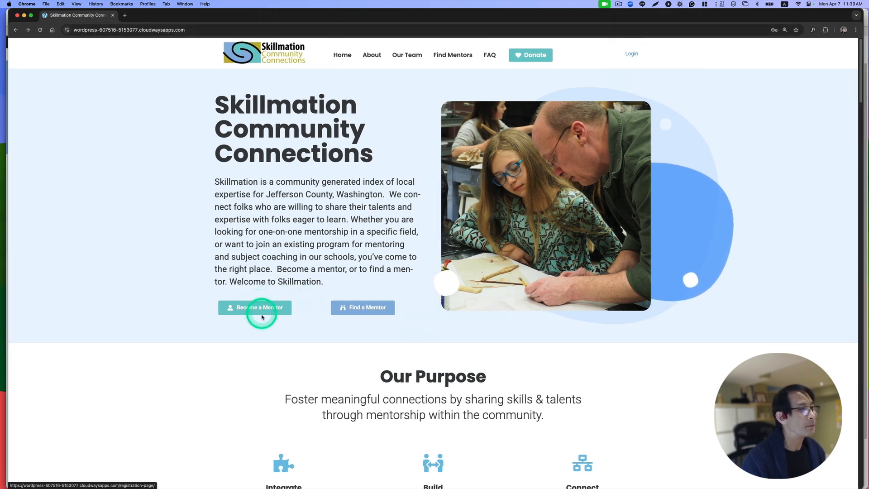
{"action": "left_click", "coordinate": [254, 308]}
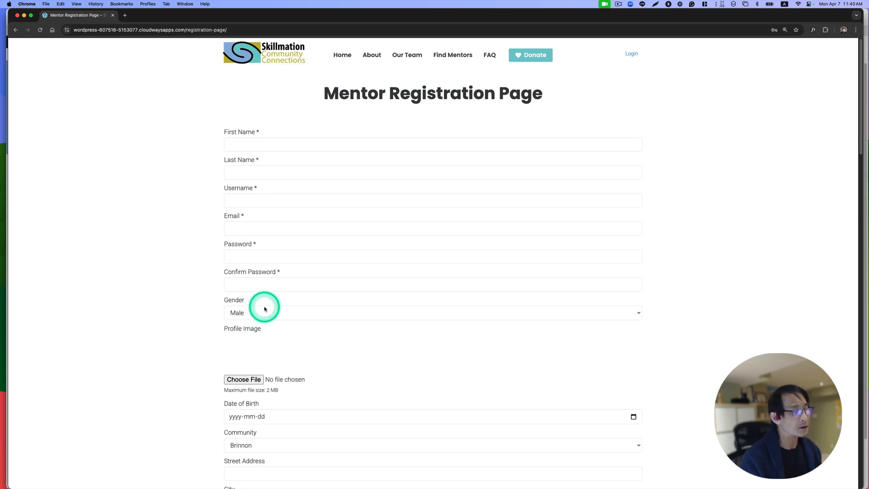
{"action": "mouse_move", "coordinate": [364, 221]}
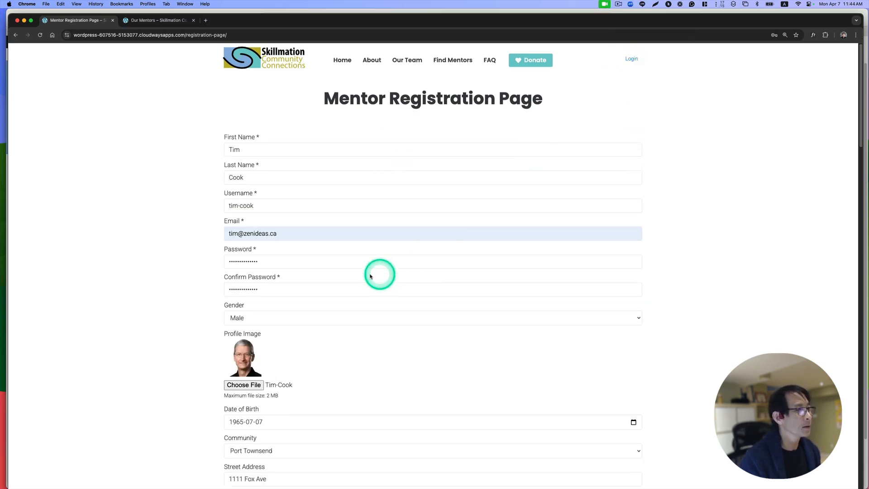
{"action": "scroll", "scroll_direction": "down", "scroll_amount": 3}
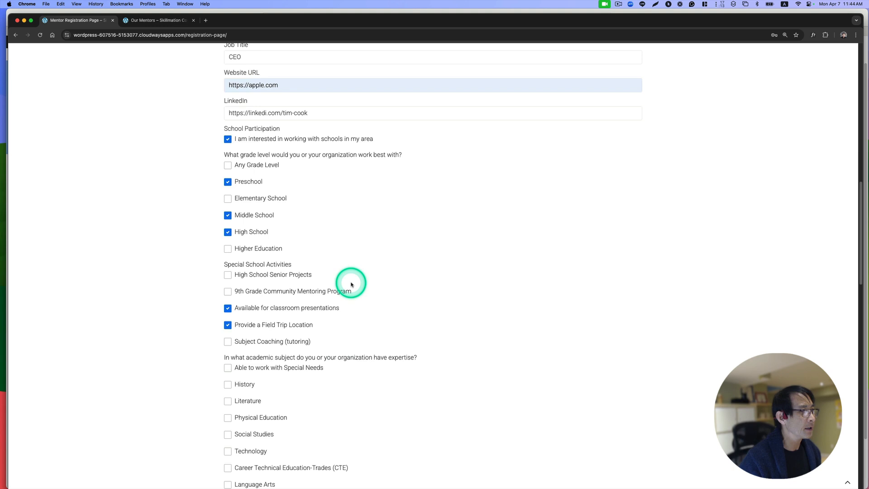
{"action": "scroll", "scroll_direction": "down", "scroll_amount": 3}
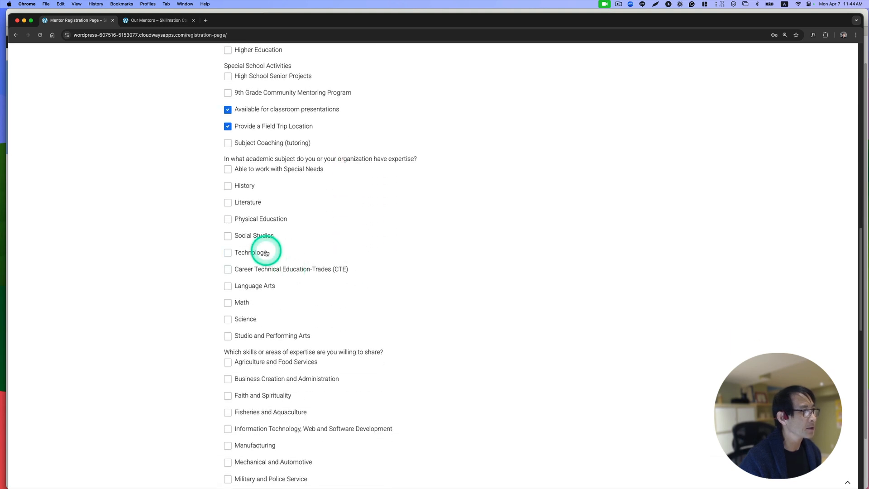
Step: Tick Technology as subject and Manufacturing as skill, then submit the registration
{"action": "left_click", "coordinate": [228, 253]}
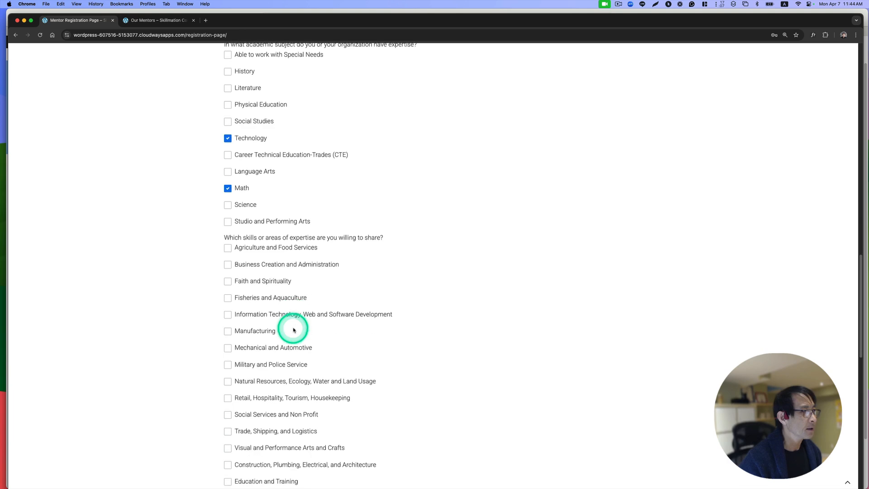
{"action": "left_click", "coordinate": [228, 264]}
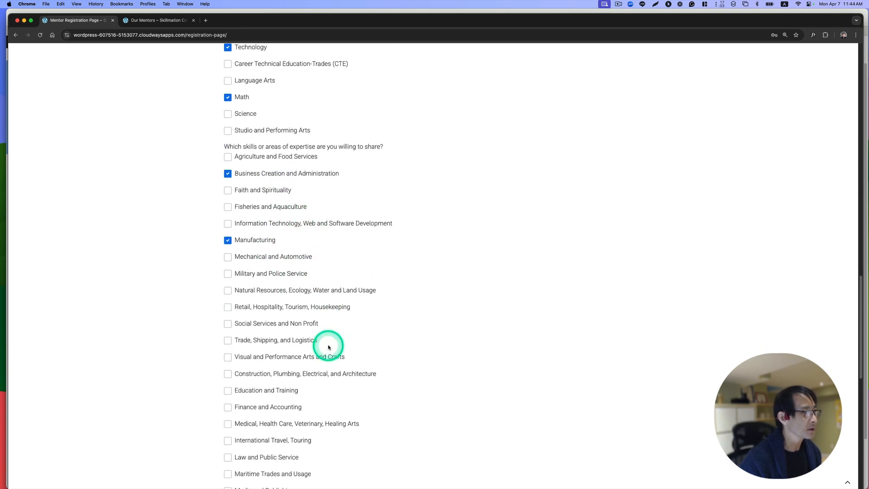
{"action": "scroll", "scroll_direction": "down", "scroll_amount": 3}
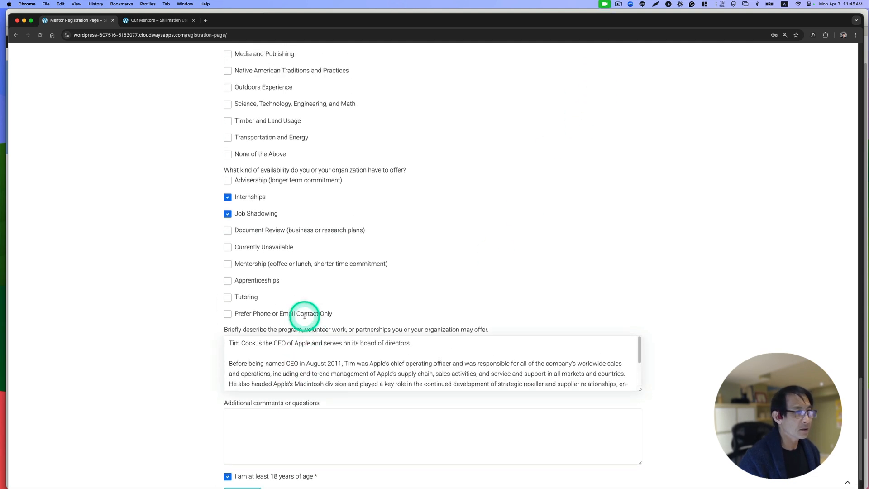
{"action": "scroll", "scroll_direction": "down", "scroll_amount": 3}
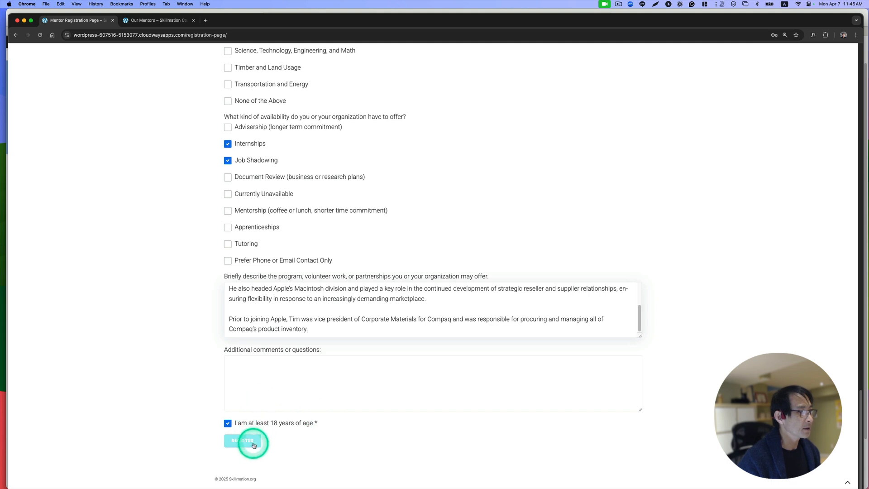
{"action": "left_click", "coordinate": [242, 440]}
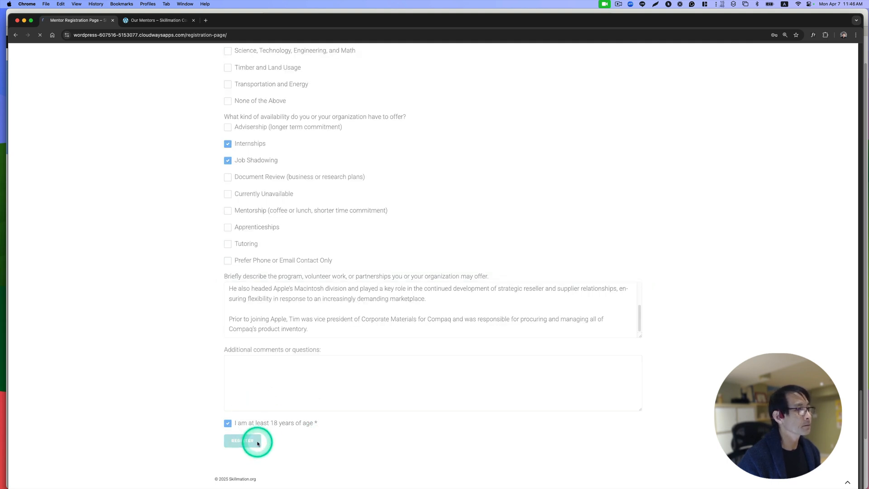
Step: Open the 'New Mentor Registration: Tim Cook' email and follow 'Review it here >>'
{"action": "left_click", "coordinate": [243, 441]}
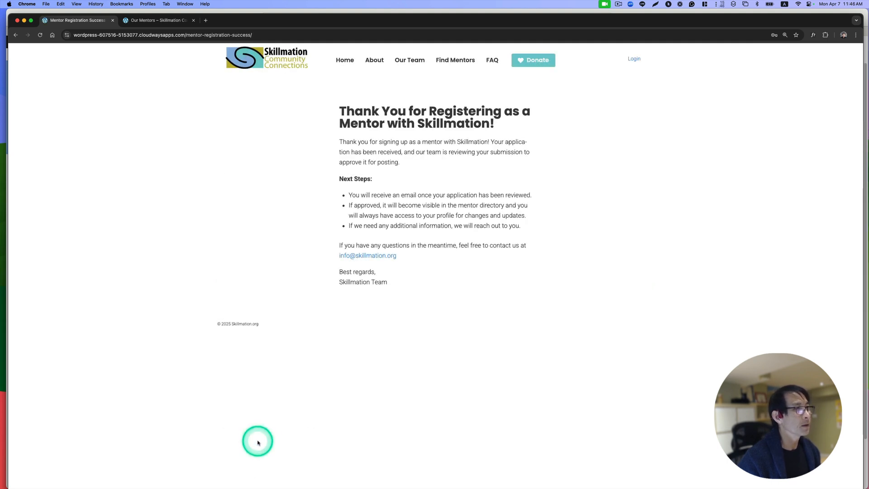
{"action": "mouse_move", "coordinate": [316, 304]}
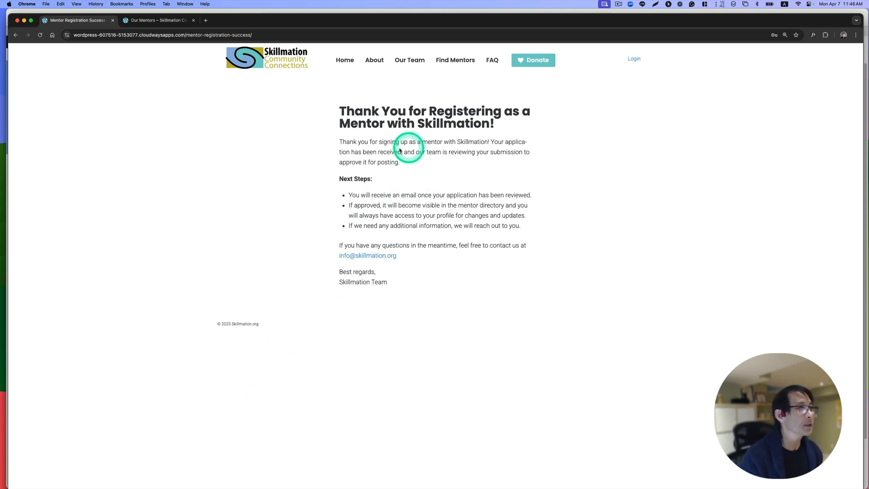
{"action": "left_click", "coordinate": [238, 21]}
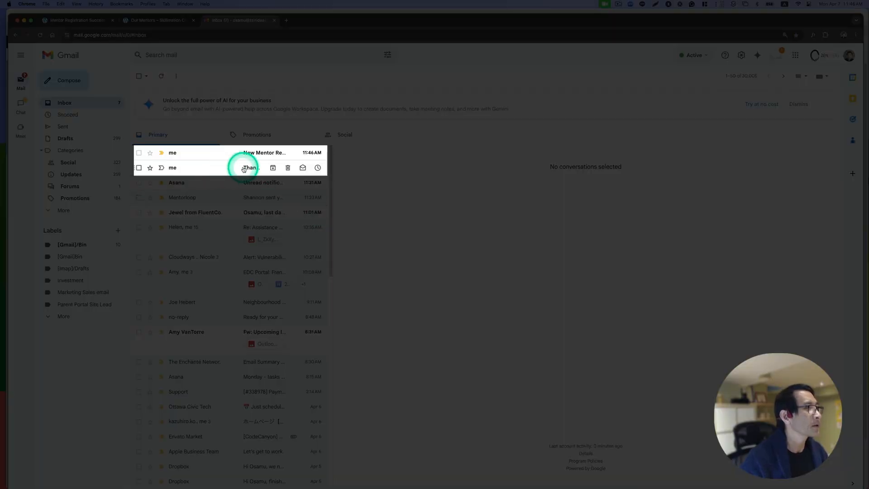
{"action": "left_click", "coordinate": [263, 167]}
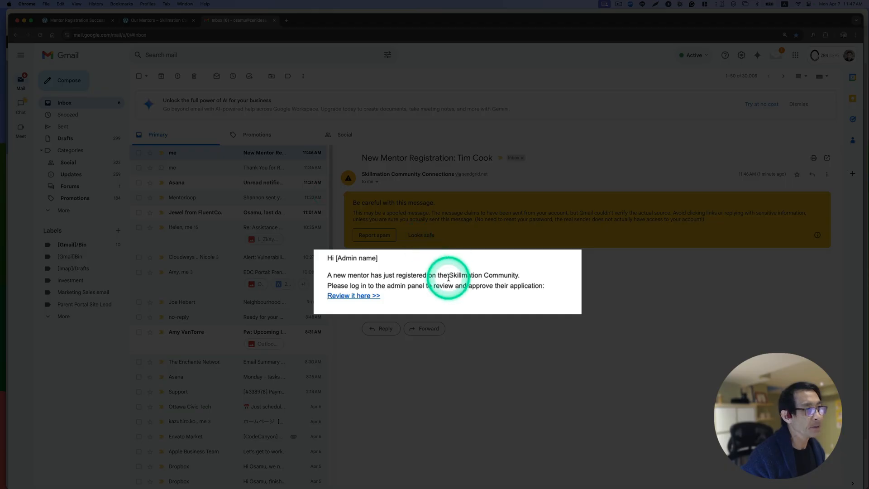
{"action": "mouse_move", "coordinate": [382, 268]}
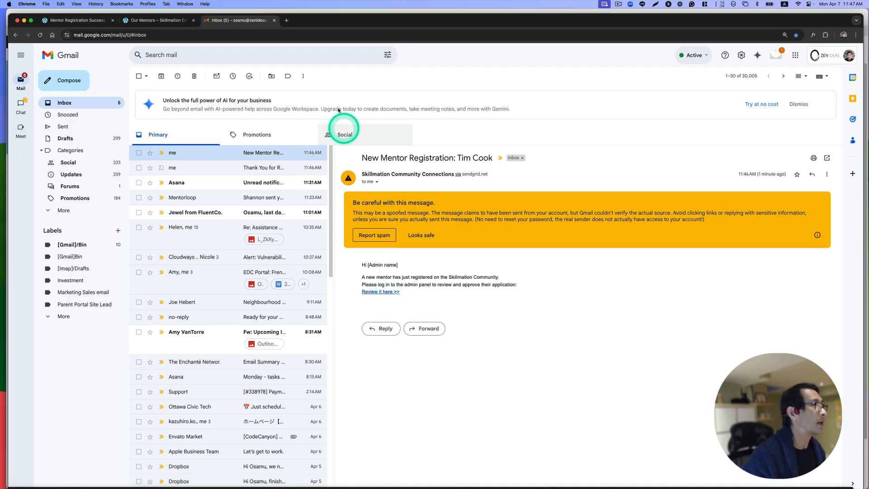
{"action": "mouse_move", "coordinate": [363, 24]}
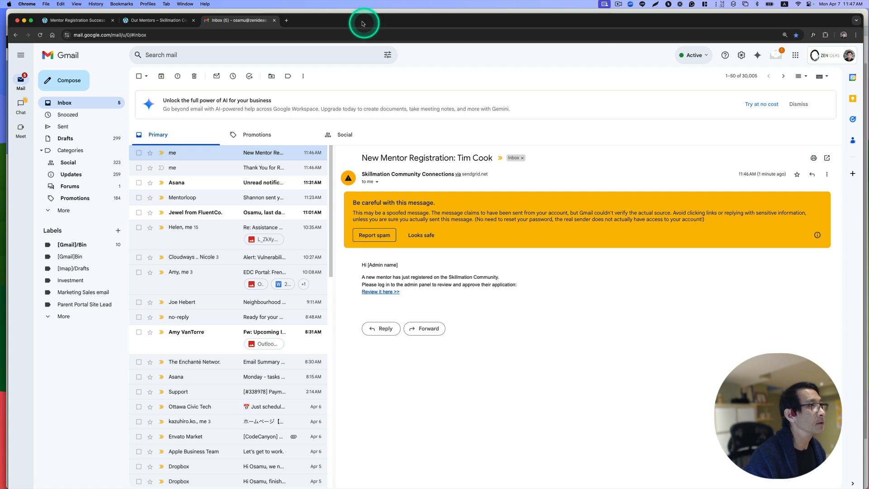
{"action": "left_click", "coordinate": [380, 291]}
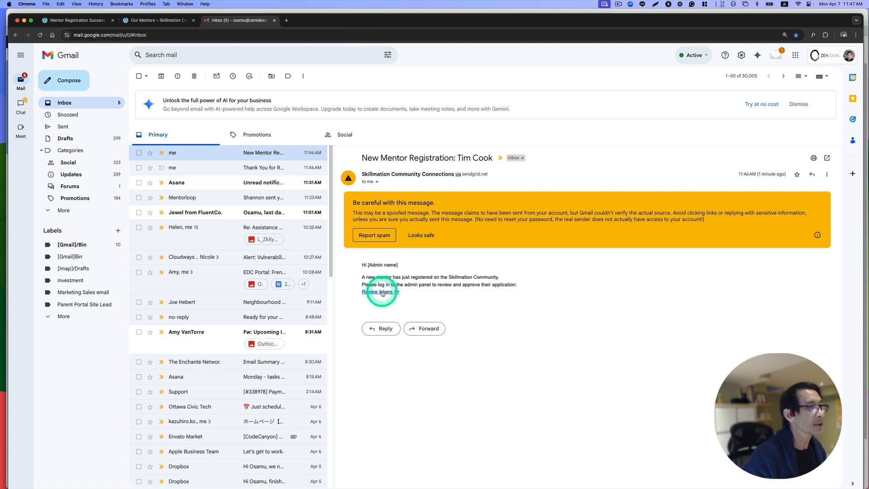
{"action": "left_click", "coordinate": [379, 291]}
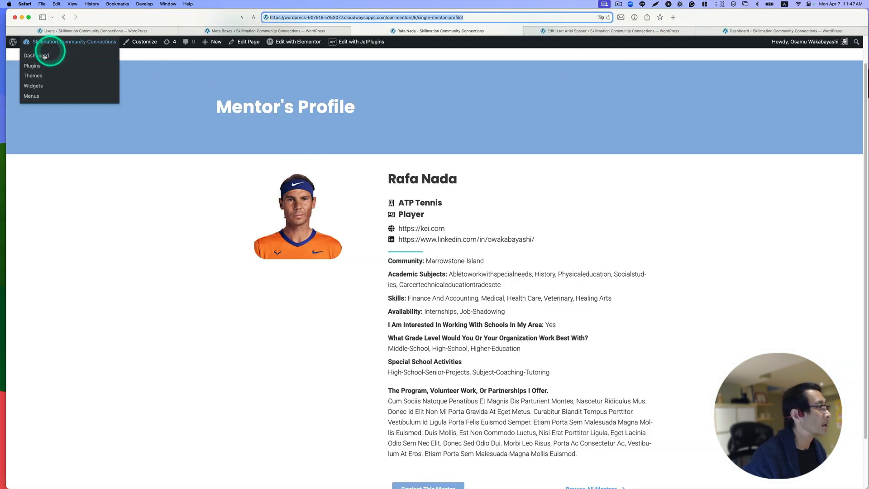
Step: Go to the admin Dashboard and open JetFormBuilder Form Records
{"action": "left_click", "coordinate": [36, 56]}
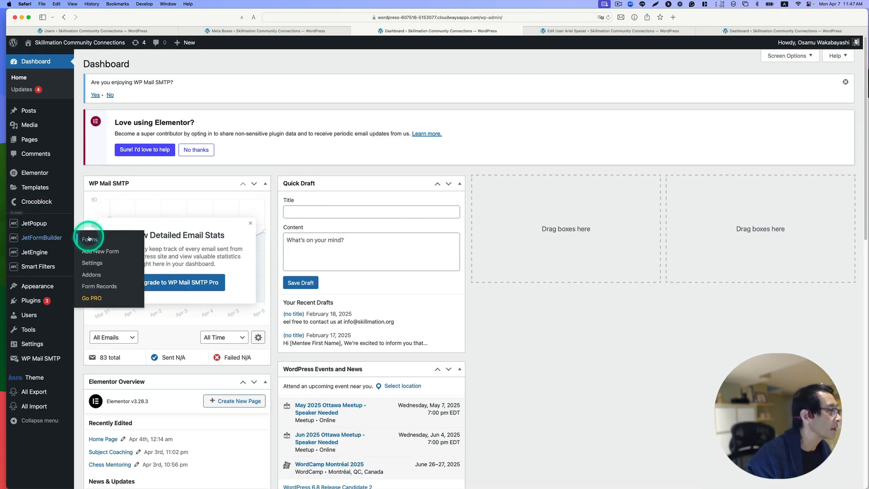
{"action": "left_click", "coordinate": [99, 287]}
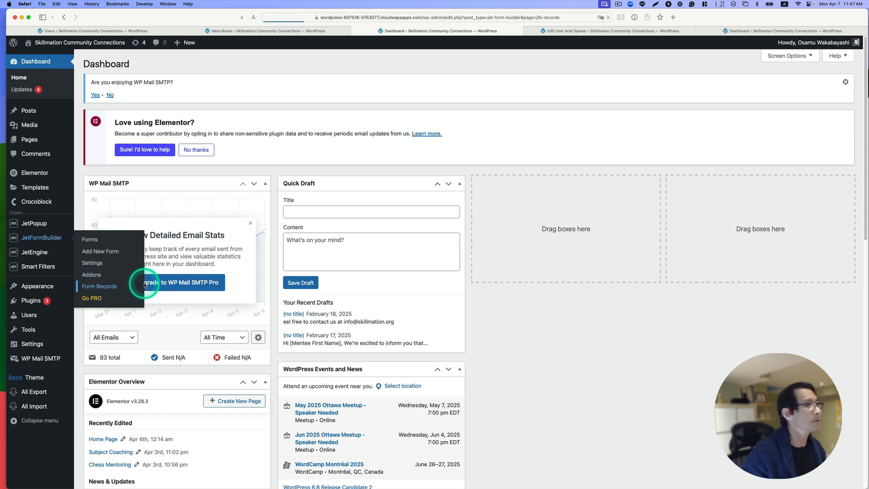
{"action": "left_click", "coordinate": [99, 286]}
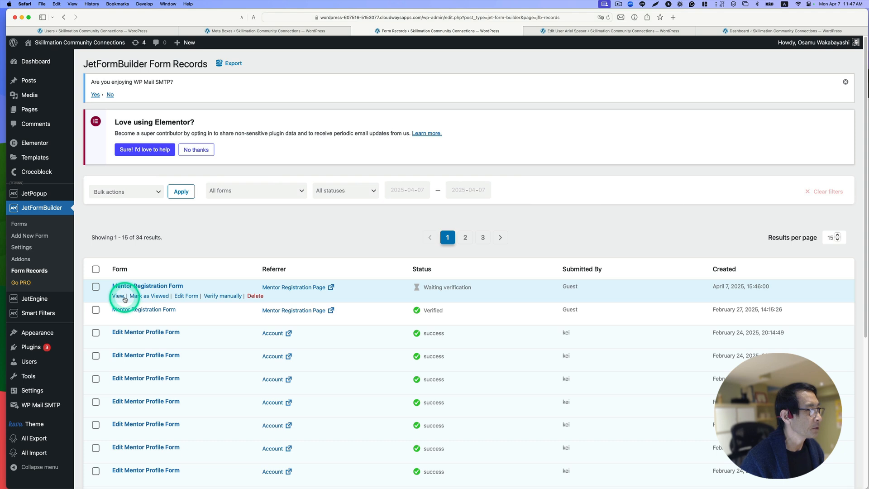
Step: View Tim Cook's Mentor Registration Form record, page through fields, and click Verify
{"action": "left_click", "coordinate": [117, 296]}
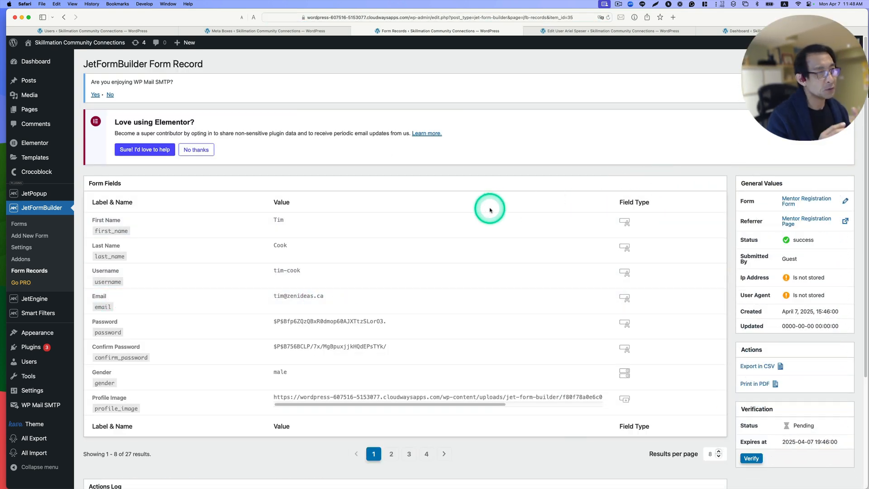
{"action": "mouse_move", "coordinate": [564, 292]}
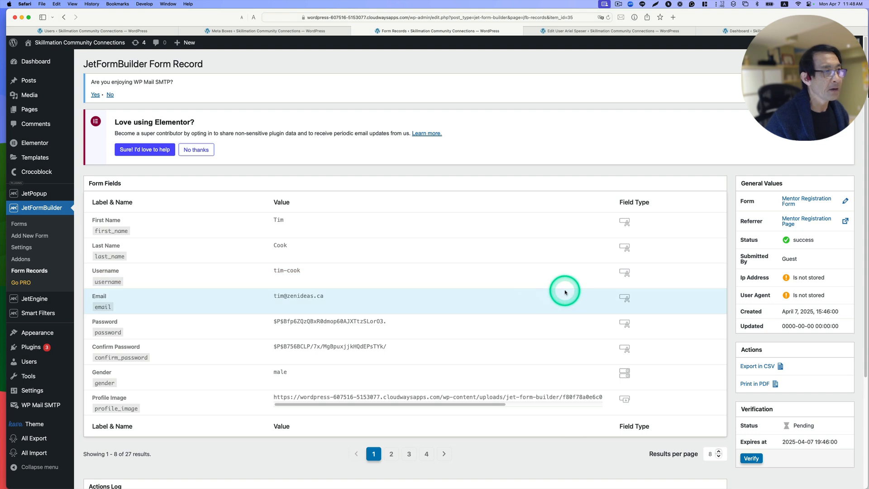
{"action": "scroll", "scroll_direction": "down", "scroll_amount": 3}
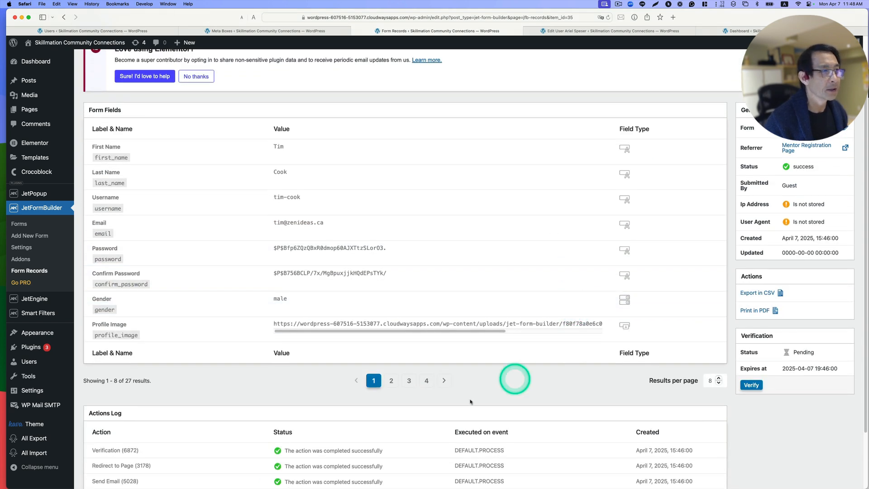
{"action": "left_click", "coordinate": [393, 381]}
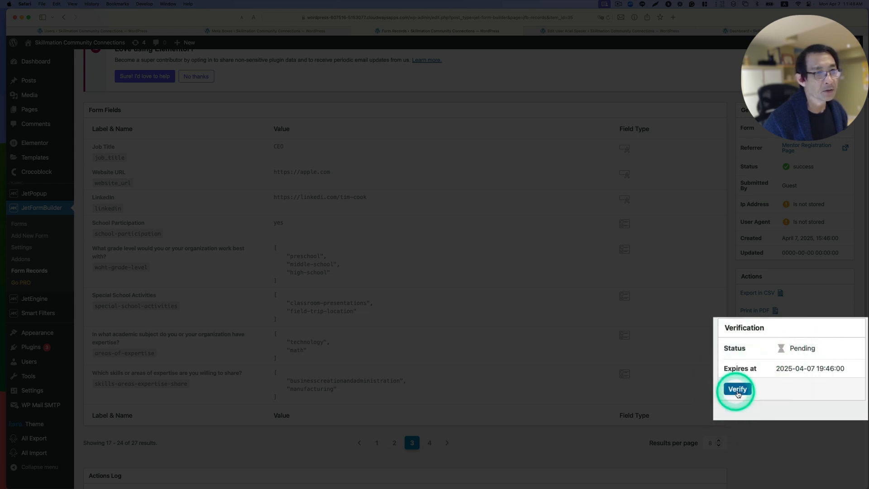
{"action": "left_click", "coordinate": [736, 388]}
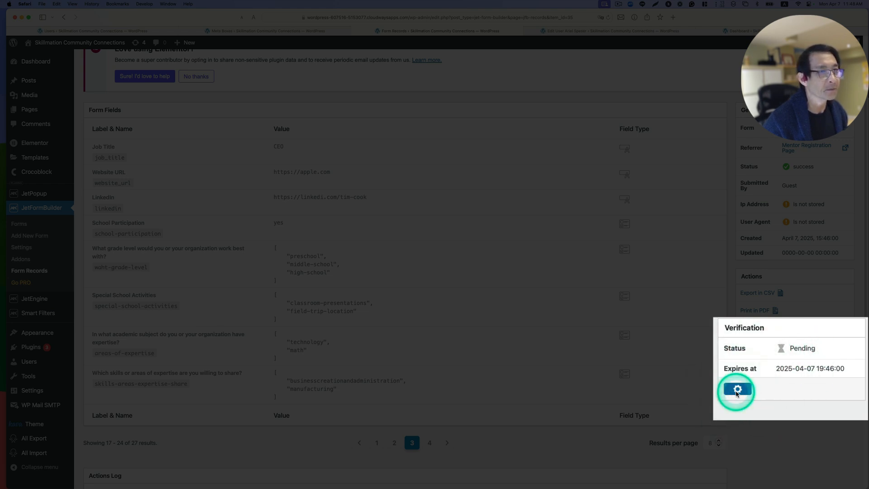
{"action": "left_click", "coordinate": [736, 389]}
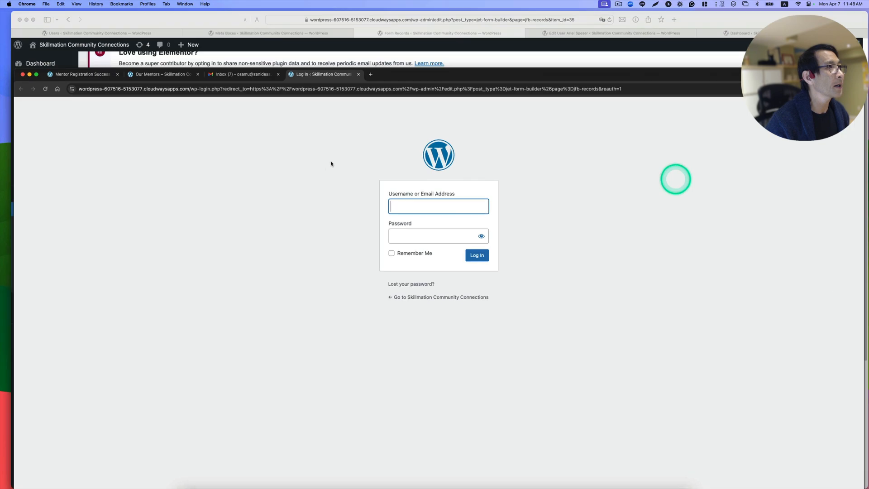
Step: Open the 'Your Mentor Profile Has Been Approved' email and mark it Looks safe
{"action": "left_click", "coordinate": [244, 74]}
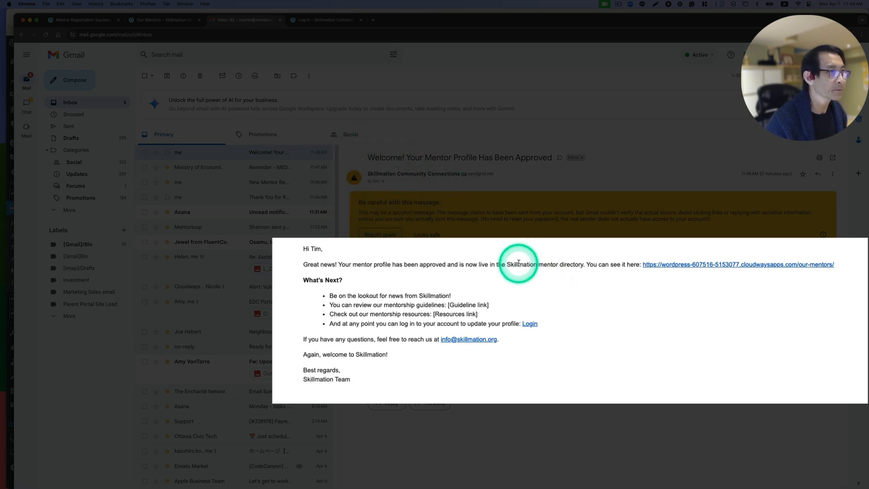
{"action": "left_click", "coordinate": [427, 235]}
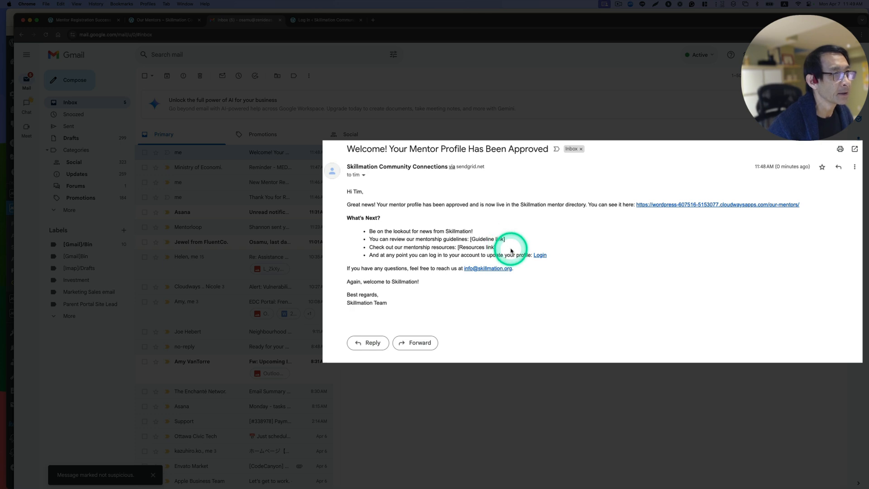
{"action": "mouse_move", "coordinate": [514, 225]}
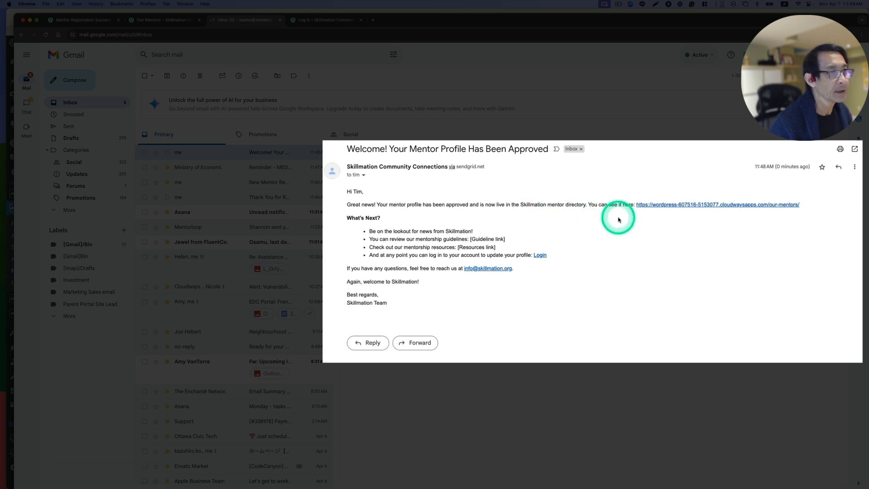
{"action": "mouse_move", "coordinate": [618, 213]}
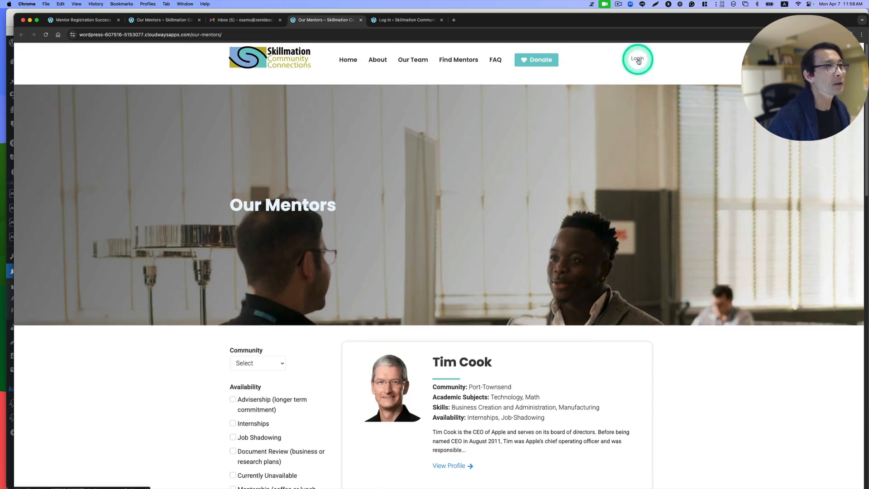
{"action": "left_click", "coordinate": [637, 59]}
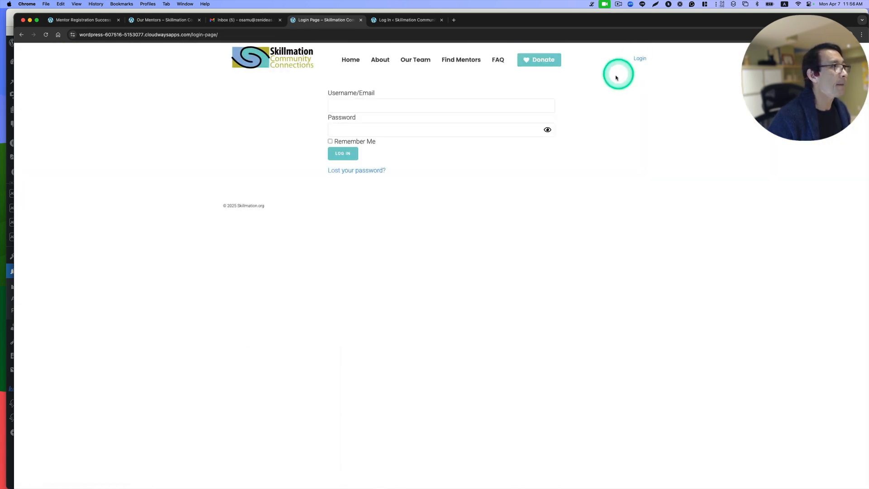
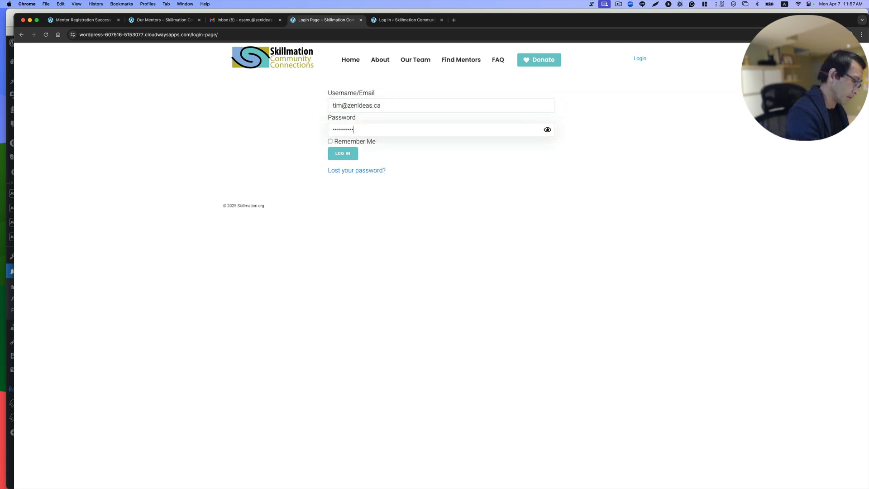
{"action": "left_click", "coordinate": [342, 153]}
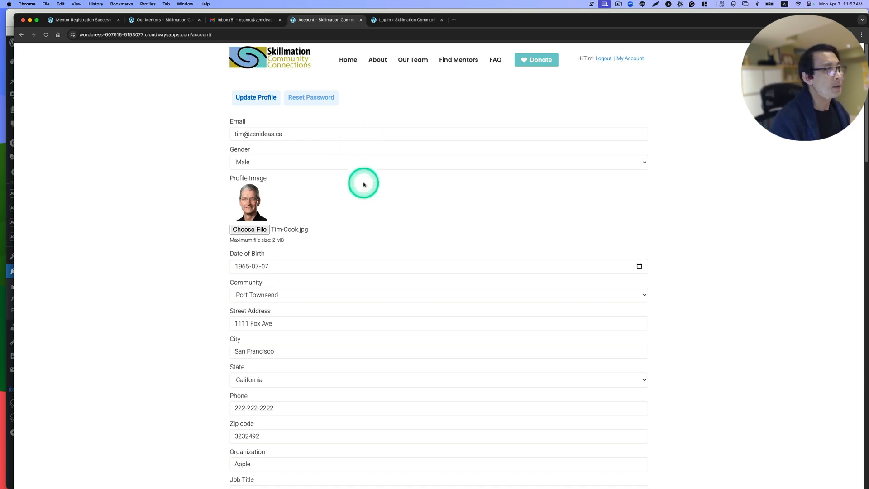
{"action": "scroll", "scroll_direction": "down", "scroll_amount": 3}
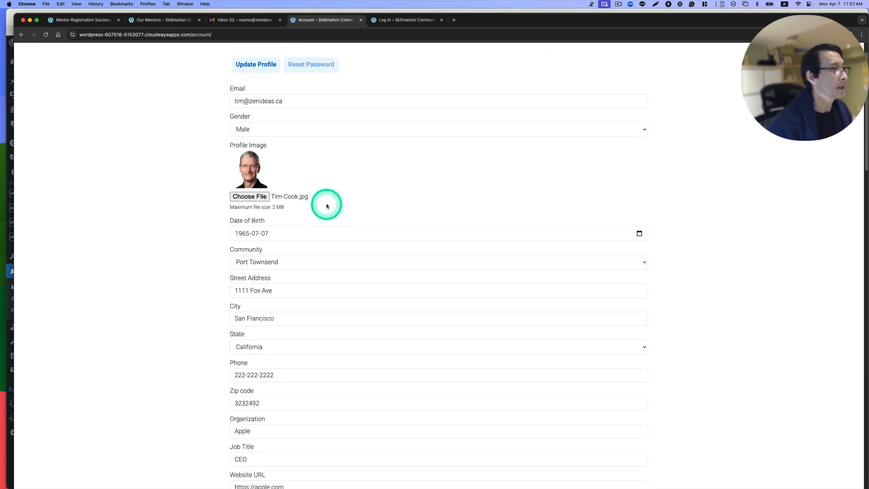
{"action": "scroll", "scroll_direction": "down", "scroll_amount": 3}
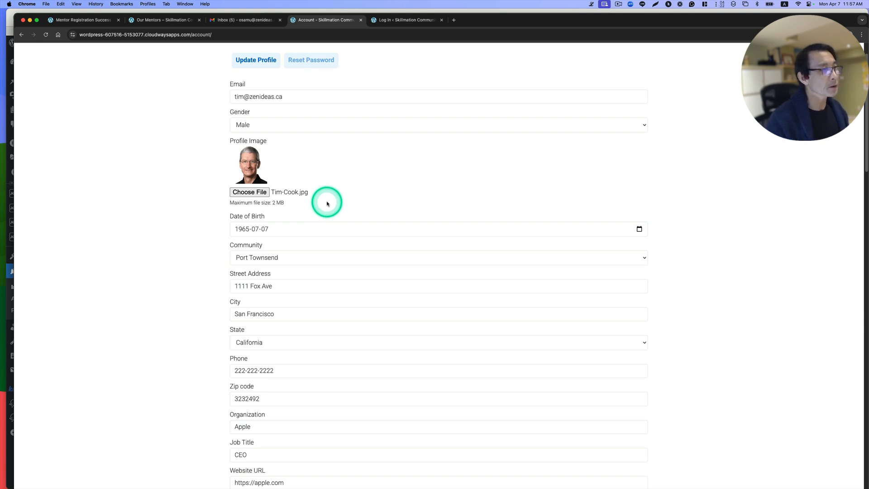
{"action": "scroll", "scroll_direction": "down", "scroll_amount": 3}
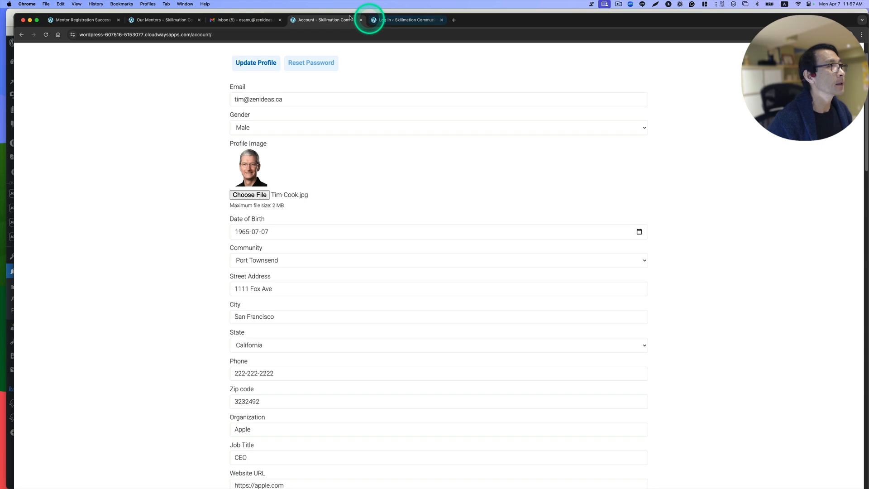
{"action": "left_click", "coordinate": [162, 20]}
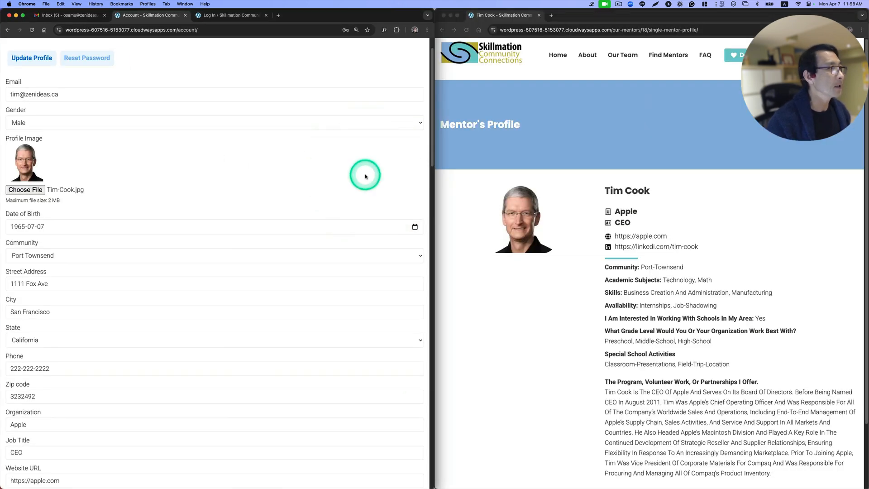
{"action": "scroll", "scroll_direction": "down", "scroll_amount": 3}
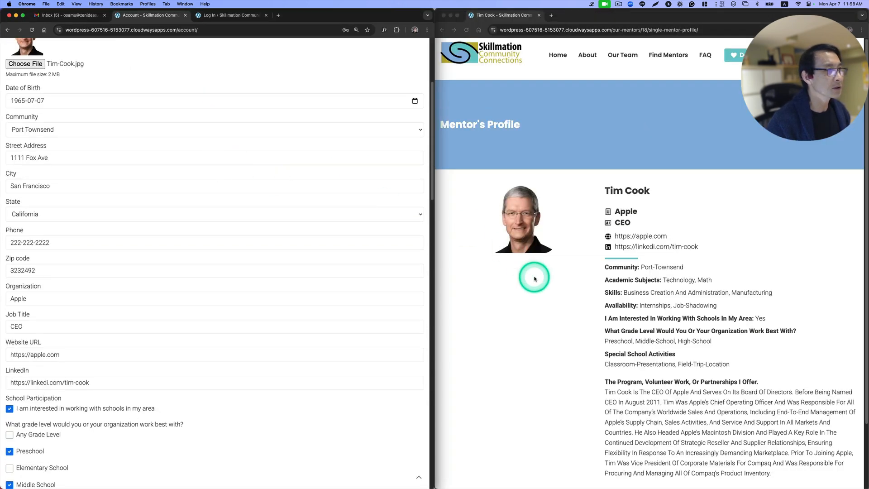
{"action": "scroll", "scroll_direction": "down", "scroll_amount": 3}
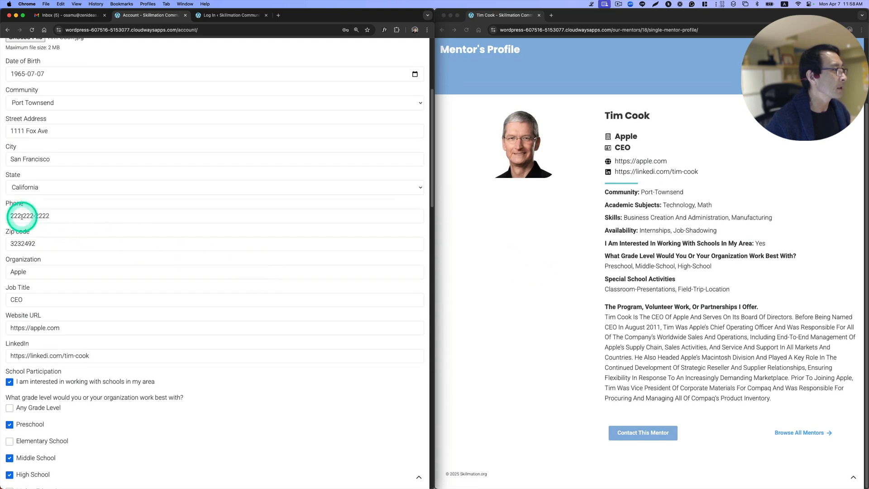
{"action": "double_click", "coordinate": [30, 216]}
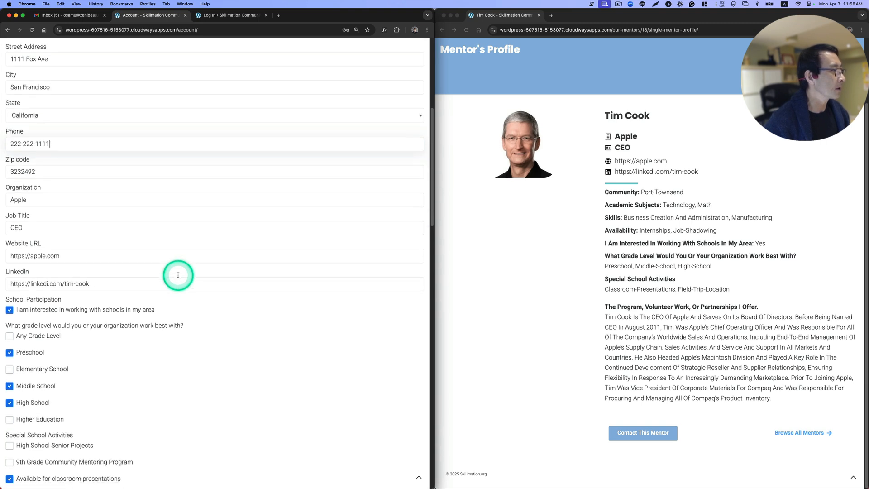
{"action": "scroll", "scroll_direction": "down", "scroll_amount": 3}
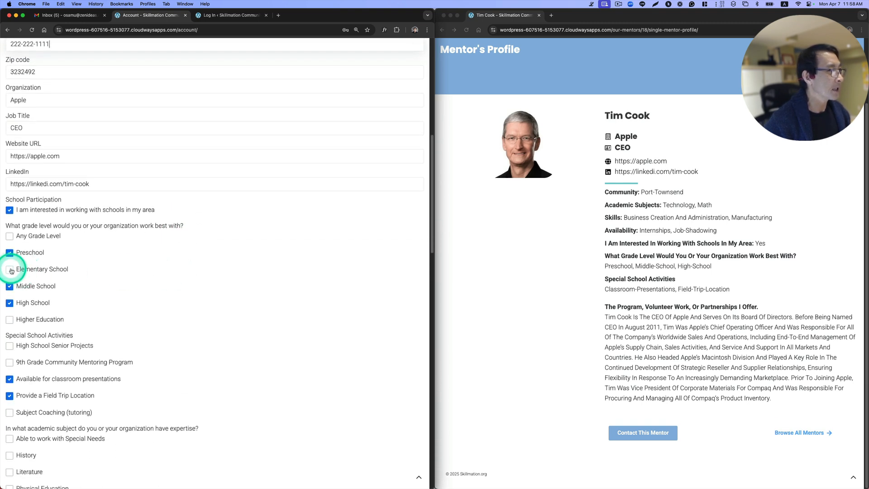
{"action": "left_click", "coordinate": [9, 269]}
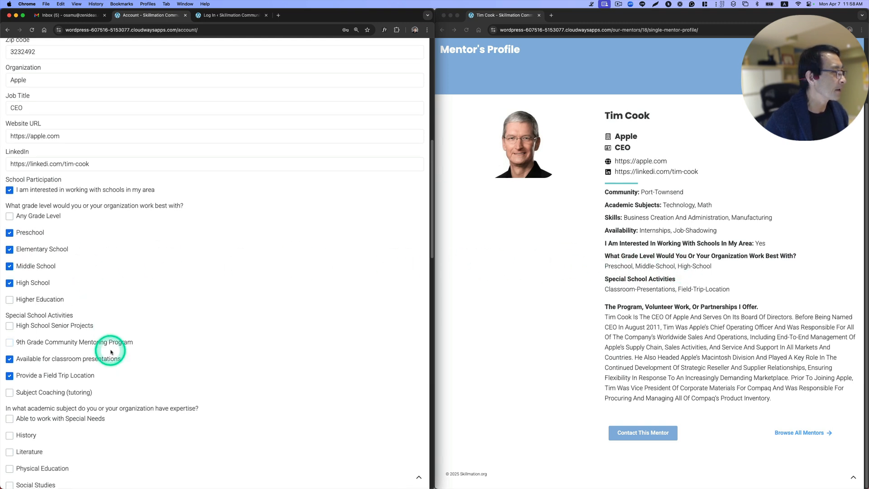
Step: Save with Update Profile and check the refreshed public mentor profile
{"action": "scroll", "scroll_direction": "down", "scroll_amount": 3}
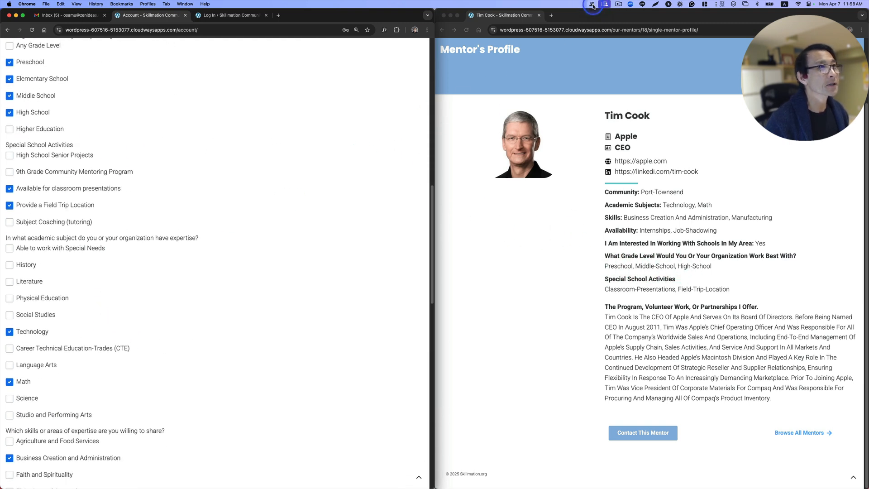
{"action": "scroll", "scroll_direction": "down", "scroll_amount": 3}
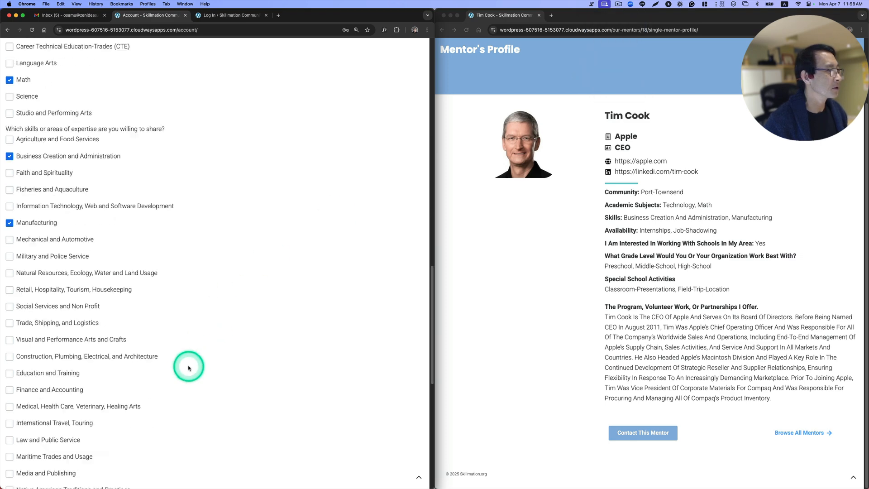
{"action": "scroll", "scroll_direction": "down", "scroll_amount": 3}
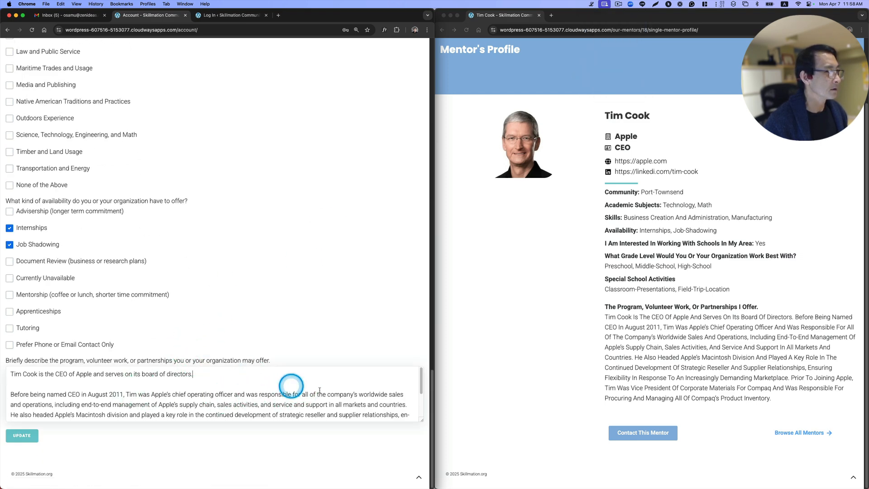
{"action": "scroll", "scroll_direction": "down", "scroll_amount": 3}
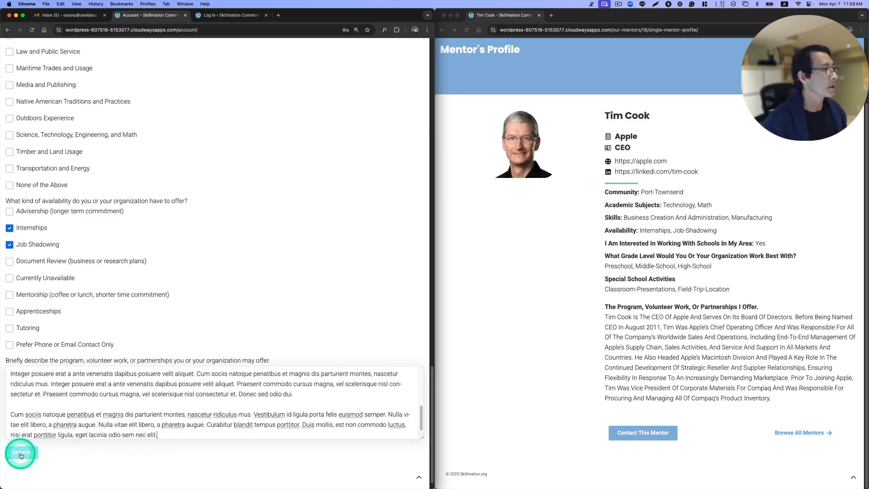
{"action": "left_click", "coordinate": [20, 452]}
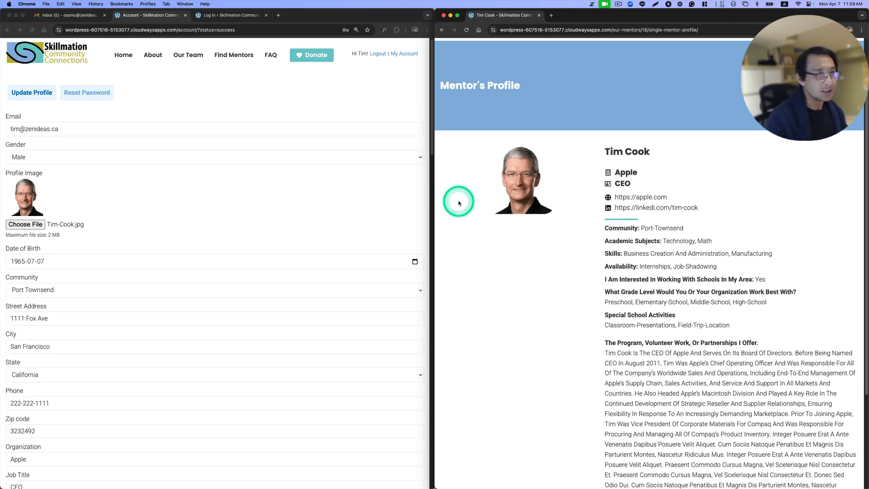
{"action": "scroll", "scroll_direction": "down", "scroll_amount": 3}
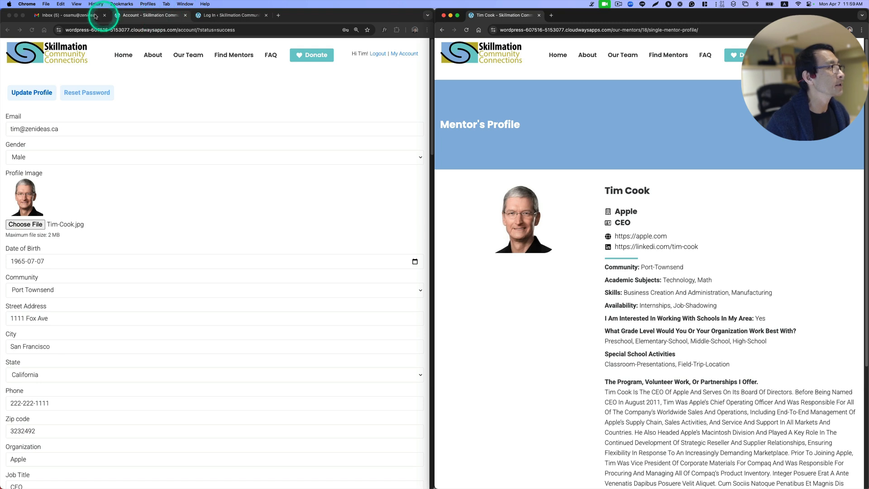
Step: Open Tim Cook's mentor profile in a new incognito window and scroll to the contact section
{"action": "left_click", "coordinate": [46, 5]}
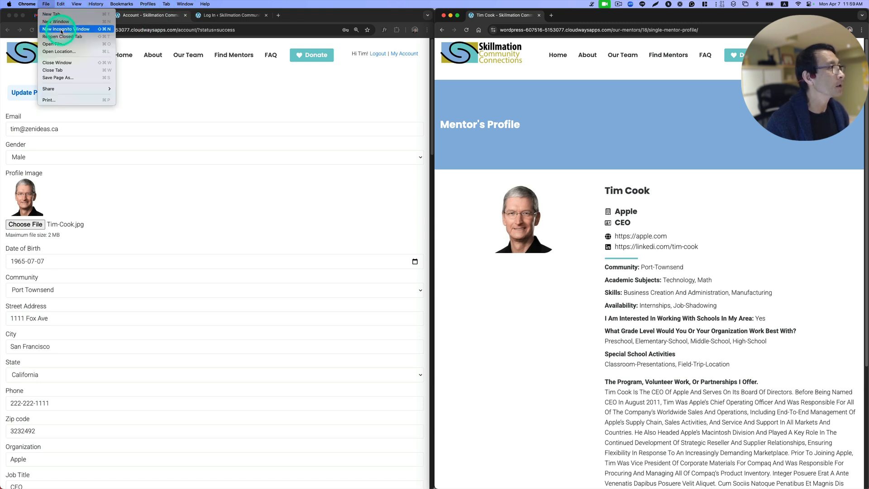
{"action": "left_click", "coordinate": [59, 29]}
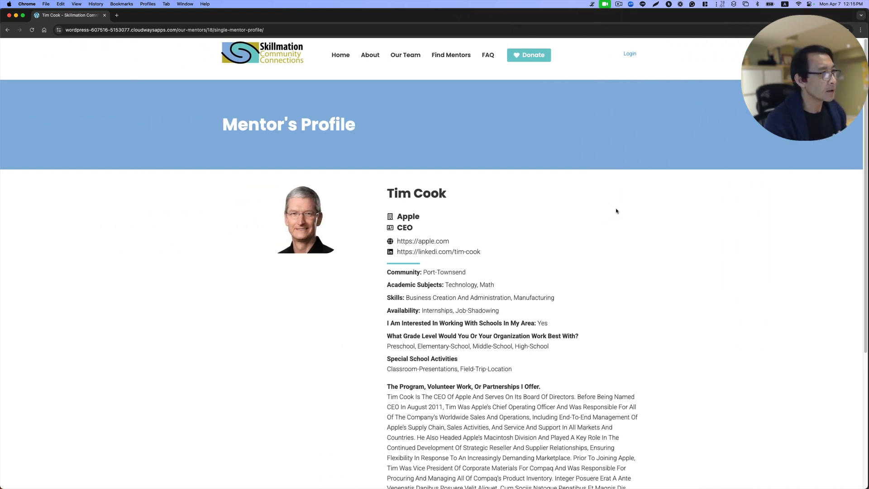
{"action": "scroll", "scroll_direction": "down", "scroll_amount": 3}
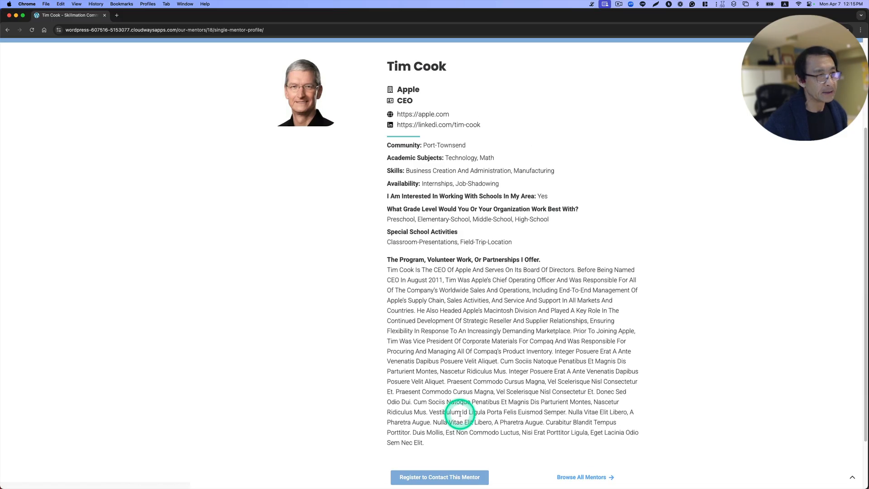
Step: Fill in Mentee Jay's name, username, email and password on Tim Cook's registration form
{"action": "left_click", "coordinate": [439, 477]}
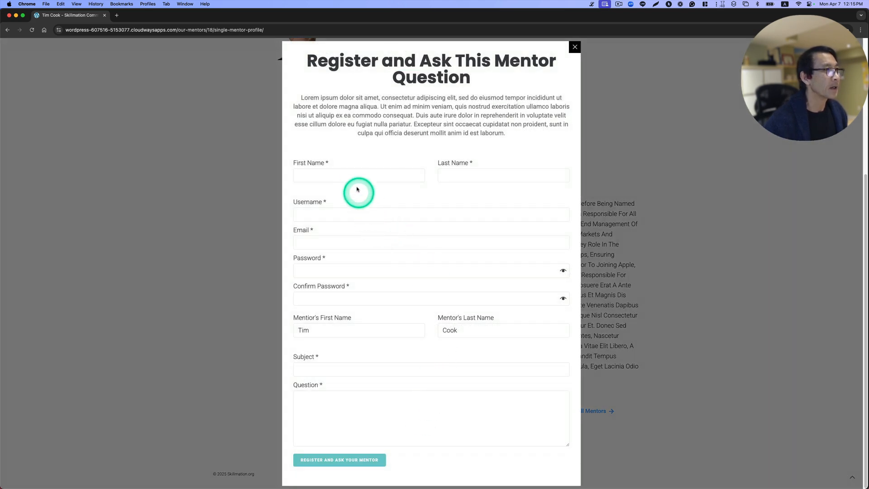
{"action": "left_click", "coordinate": [358, 175]}
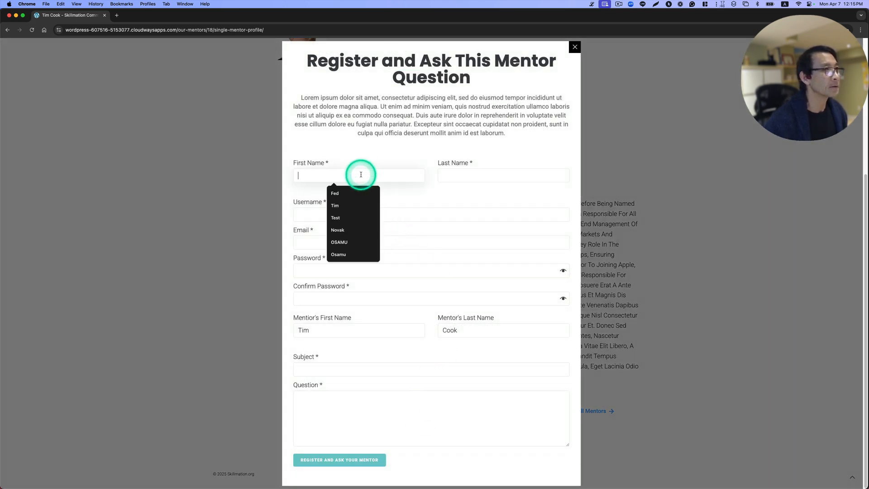
{"action": "type", "text": "Mew"}
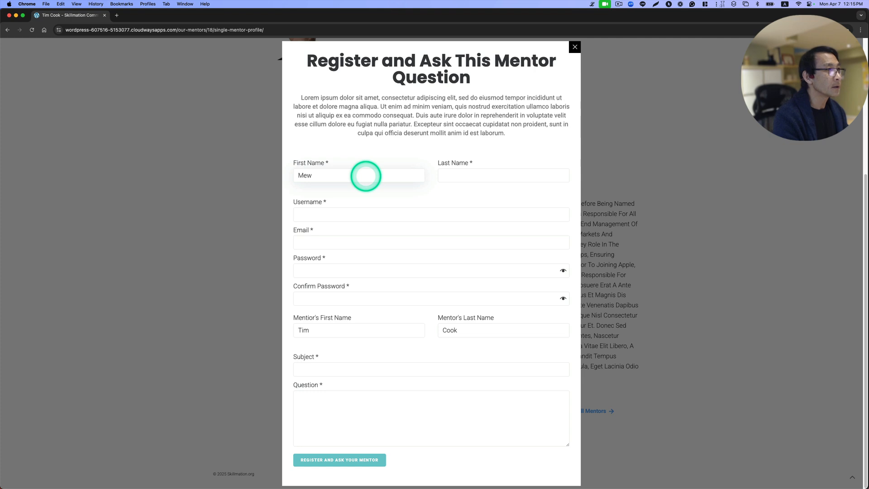
{"action": "type", "text": "Mentee"}
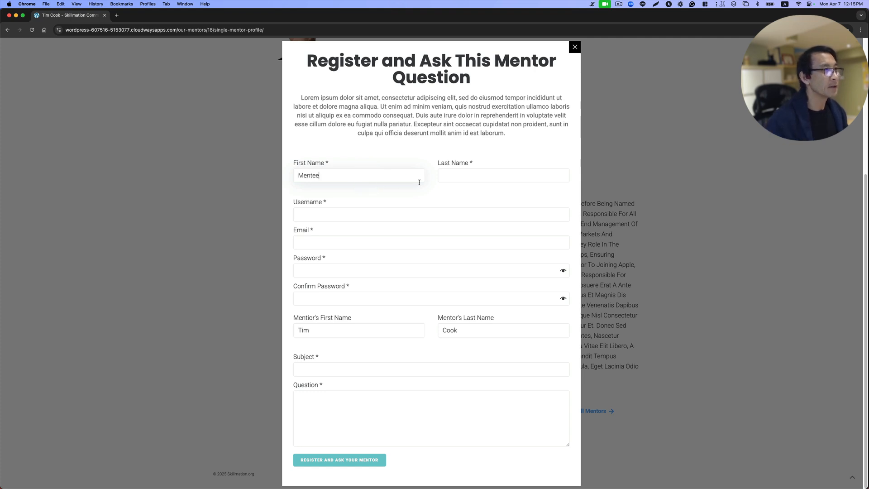
{"action": "type", "text": "Jay"}
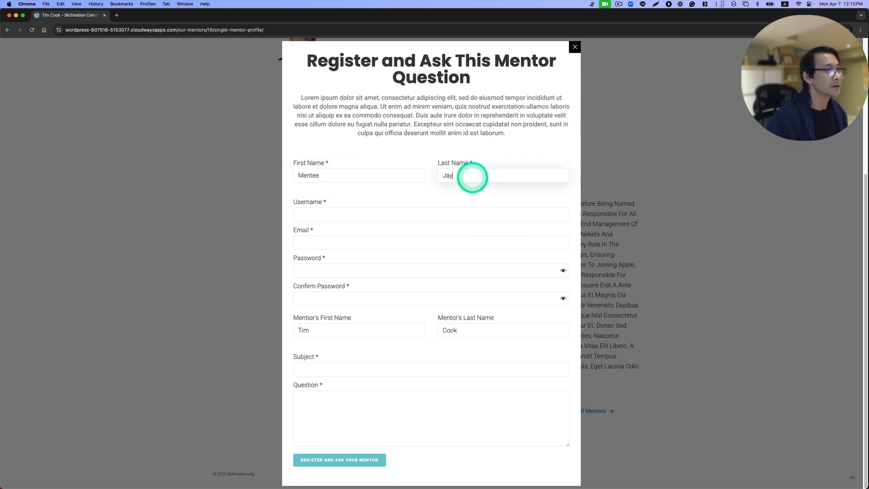
{"action": "type", "text": "jay"}
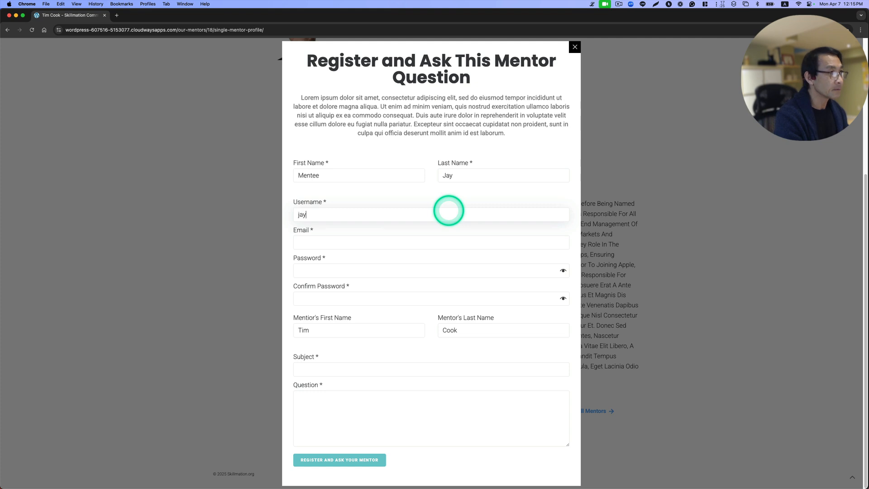
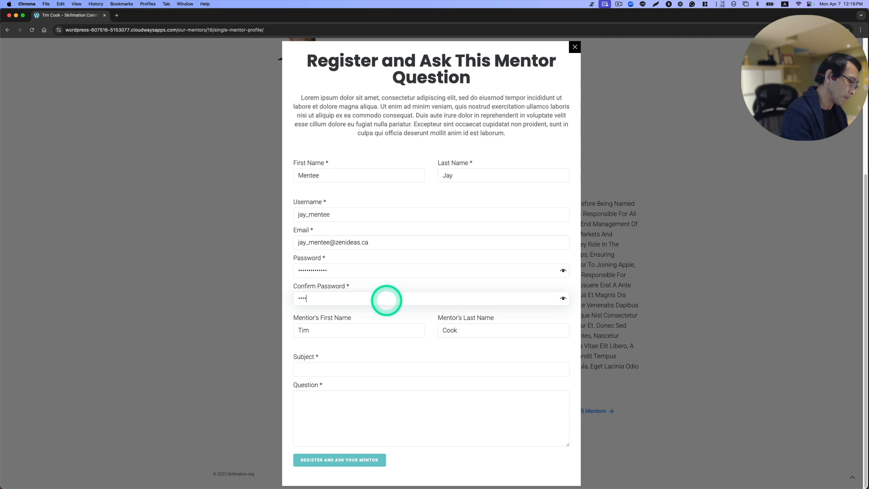
{"action": "type", "text": "••••••••••••"}
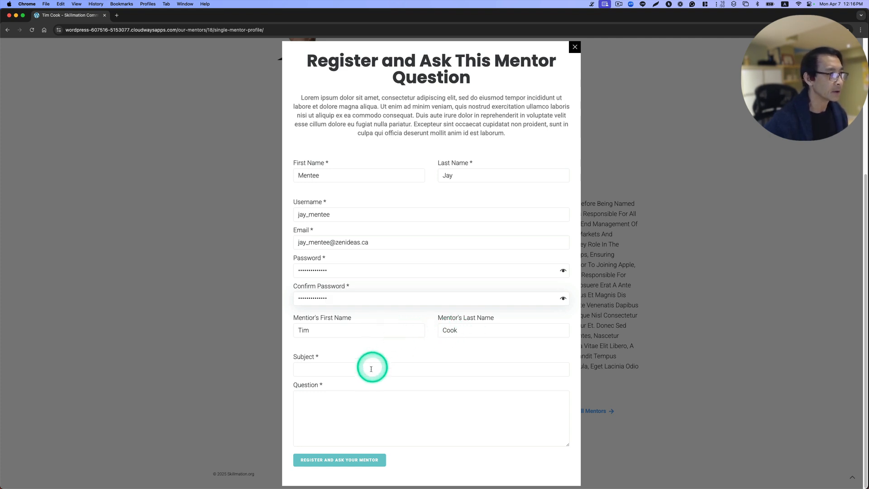
Step: Enter the subject 'AI technologies' and the question, then submit the registration
{"action": "type", "text": "A"}
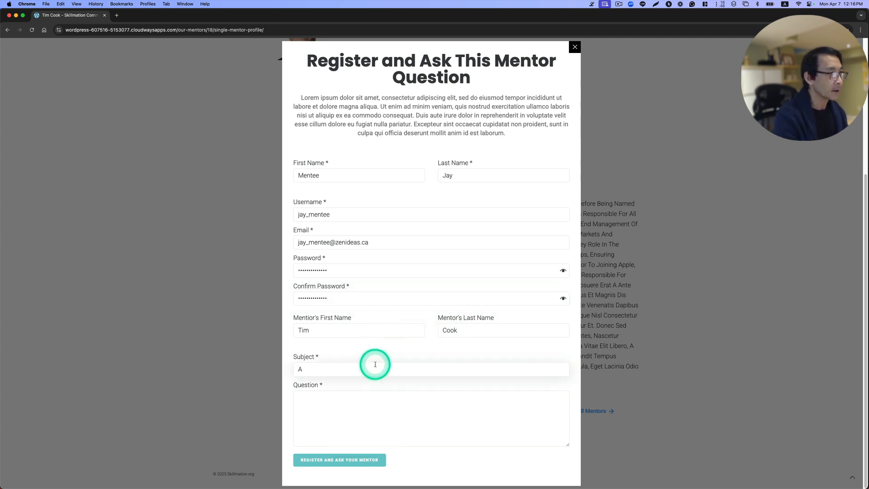
{"action": "type", "text": "I technologies"}
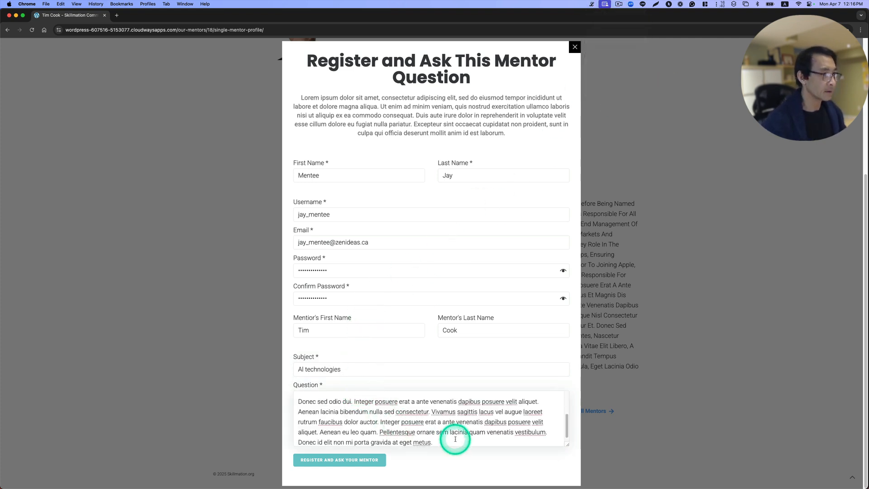
{"action": "type", "text": "Merr"}
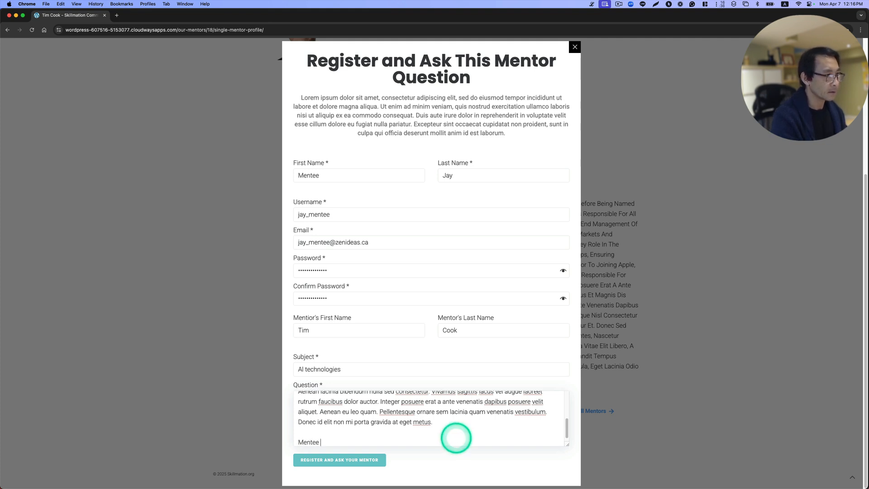
{"action": "type", "text": "Jay"}
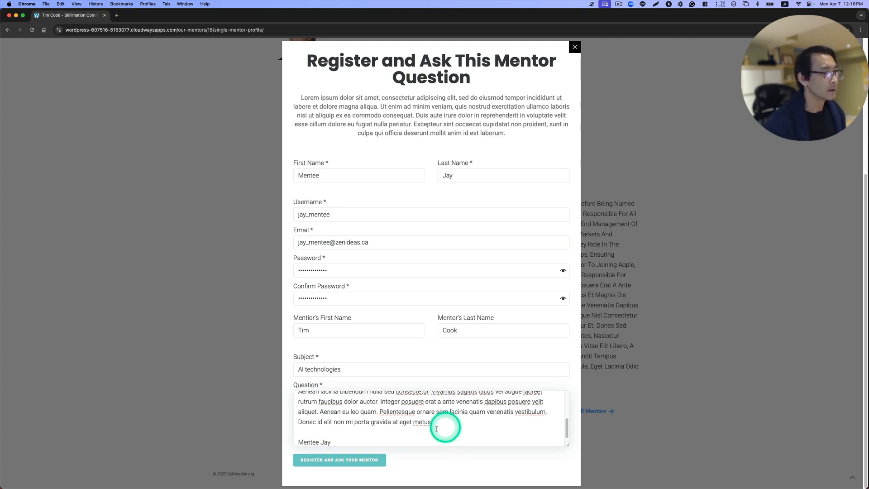
{"action": "left_click", "coordinate": [339, 460]}
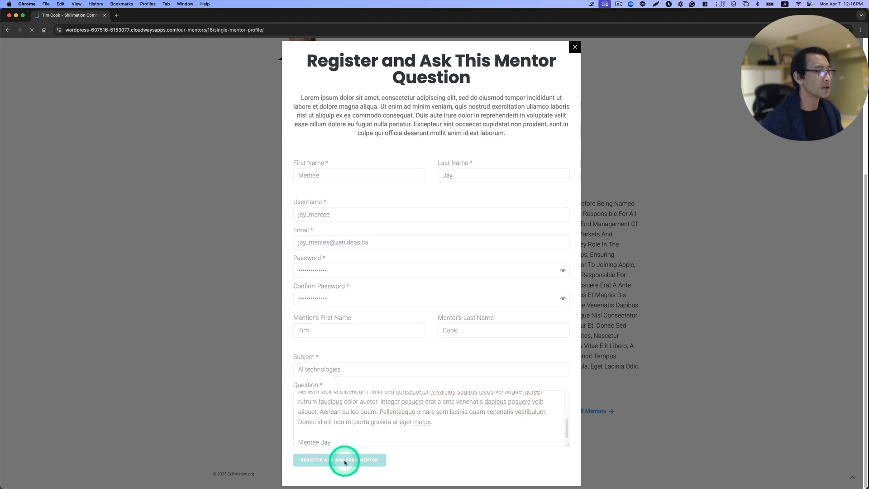
{"action": "left_click", "coordinate": [339, 459]}
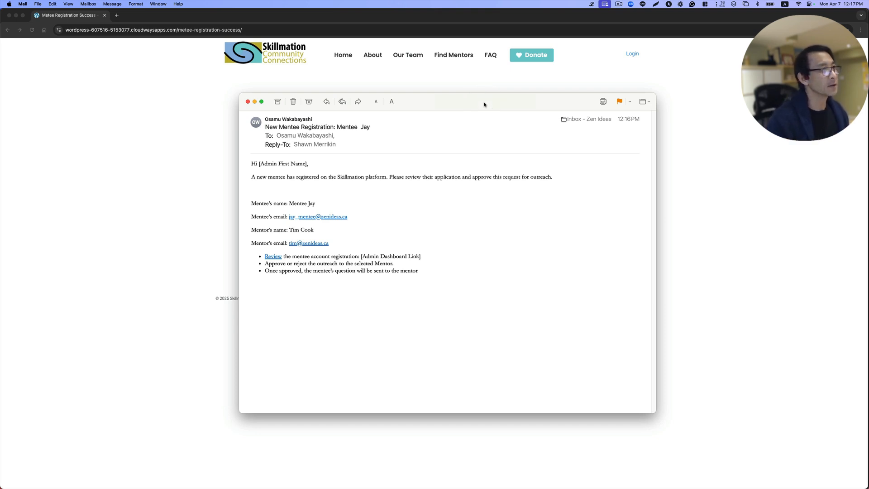
Step: Open the 'New Mentee Registration: Mentee Jay' email and follow its Review link to Form Records
{"action": "left_click", "coordinate": [321, 190]}
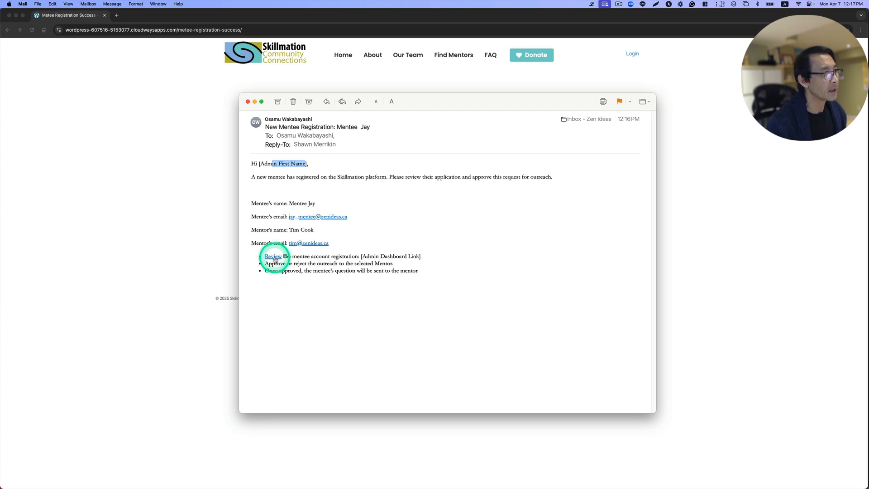
{"action": "left_click", "coordinate": [272, 256]}
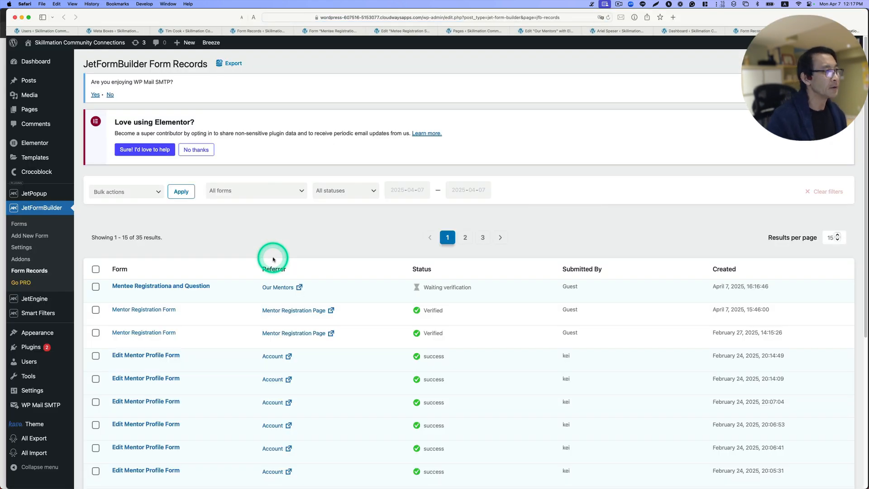
{"action": "mouse_move", "coordinate": [161, 285]}
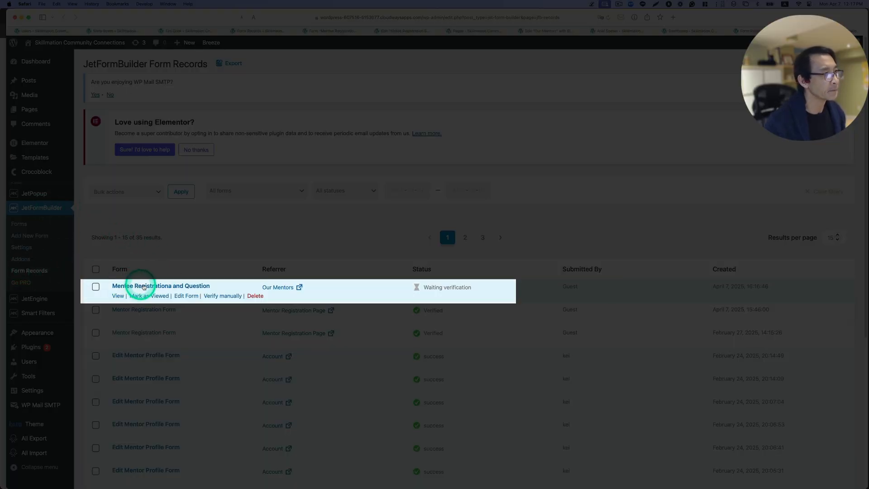
Step: View Mentee Jay's Mentee Registration and Question record and mark it Verified
{"action": "left_click", "coordinate": [117, 295]}
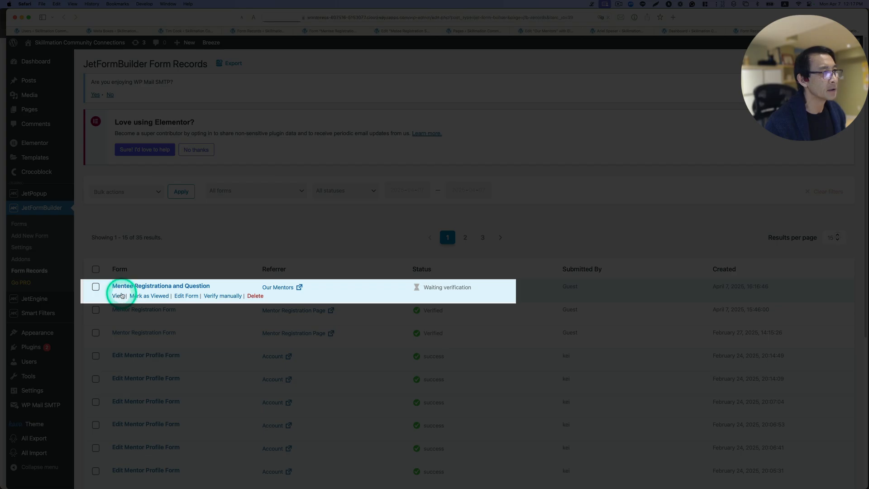
{"action": "left_click", "coordinate": [118, 295]}
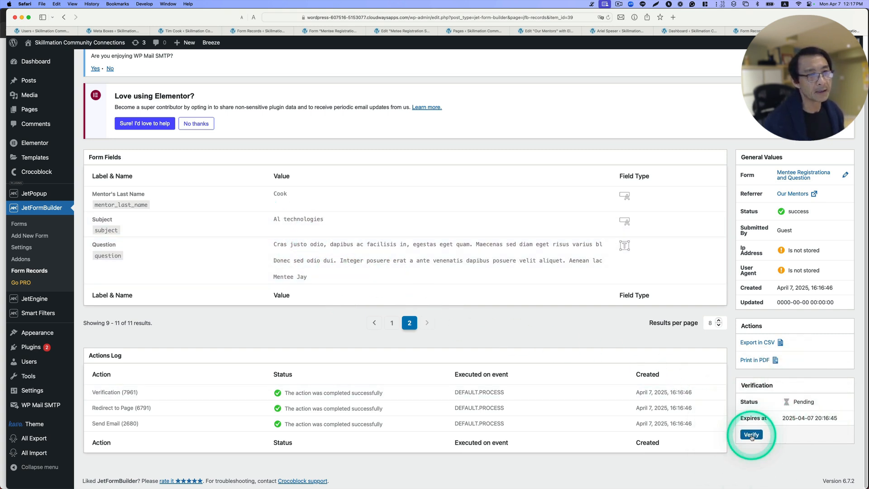
{"action": "left_click", "coordinate": [751, 434]}
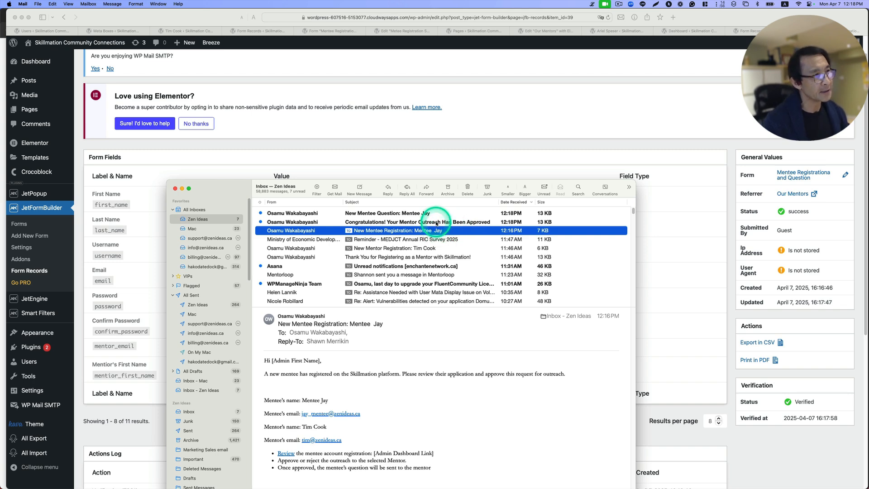
Step: Read the 'Outreach Has Been Approved' email and open 'New Mentee Question: Mentee Jay' in its own window
{"action": "left_click", "coordinate": [412, 222]}
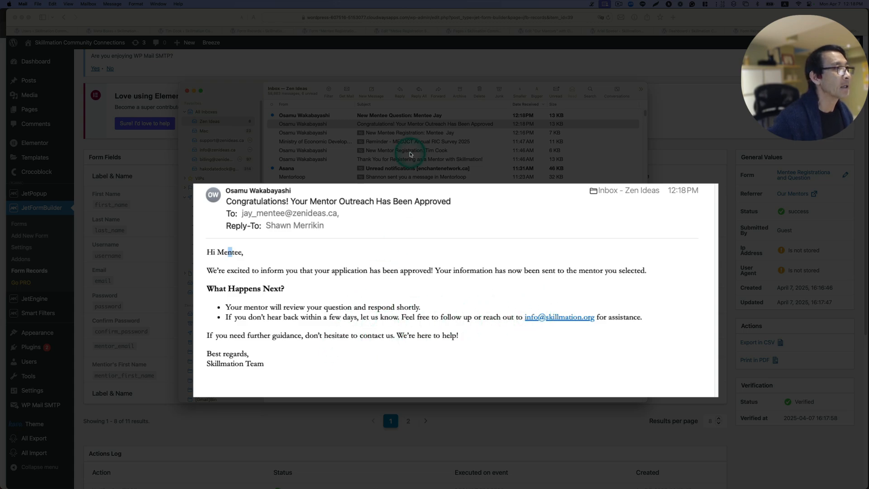
{"action": "left_click", "coordinate": [400, 115]}
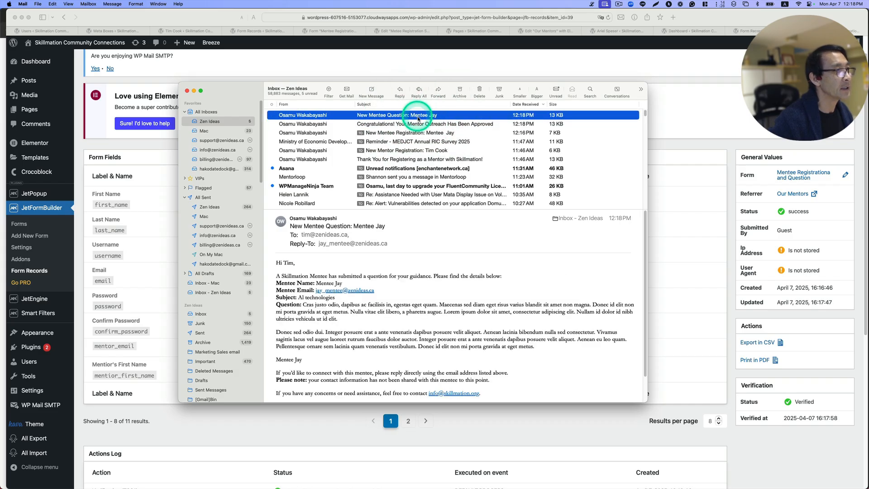
{"action": "double_click", "coordinate": [388, 115]}
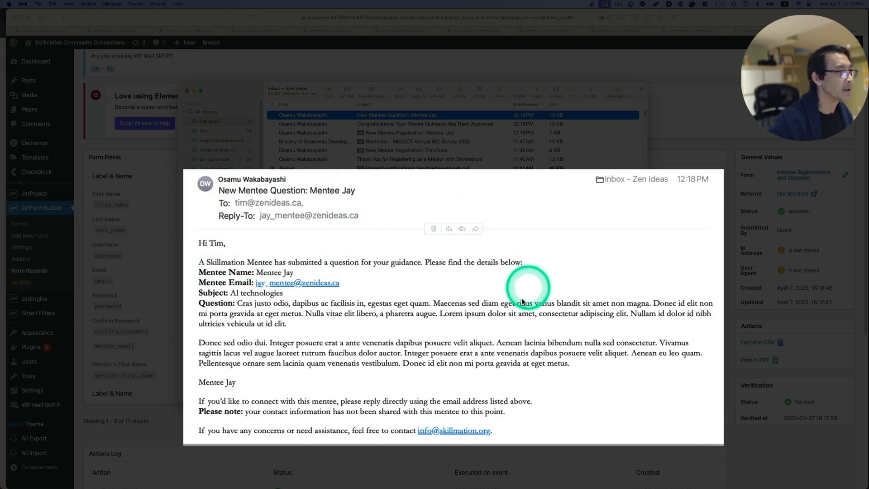
{"action": "mouse_move", "coordinate": [309, 298]}
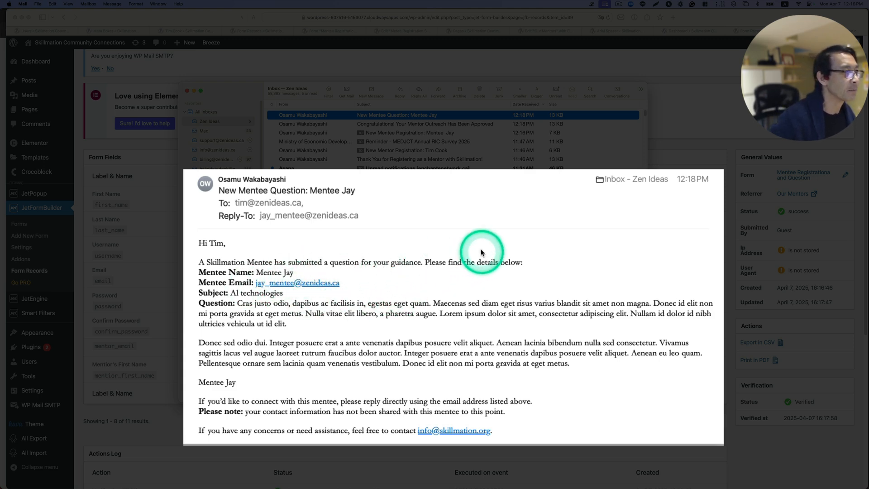
{"action": "mouse_move", "coordinate": [615, 282]}
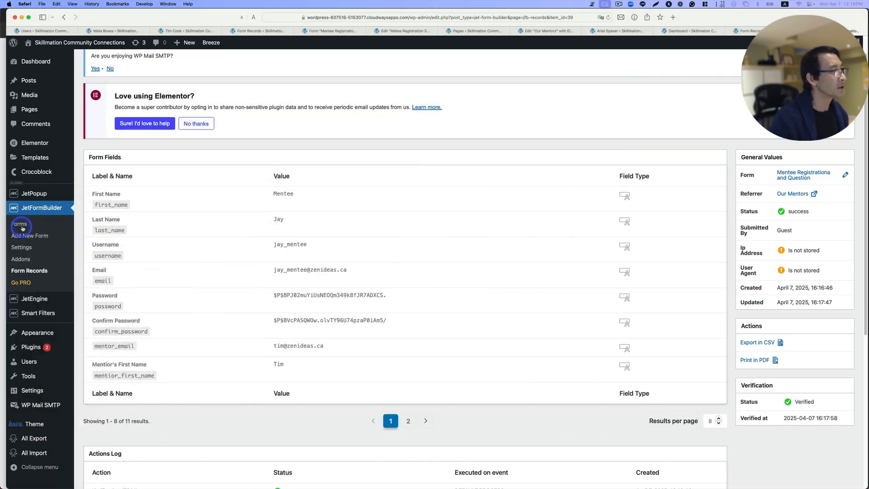
Step: Edit the Mentee Registration and Question form and inspect its first Send Email action's admin notification
{"action": "left_click", "coordinate": [20, 225]}
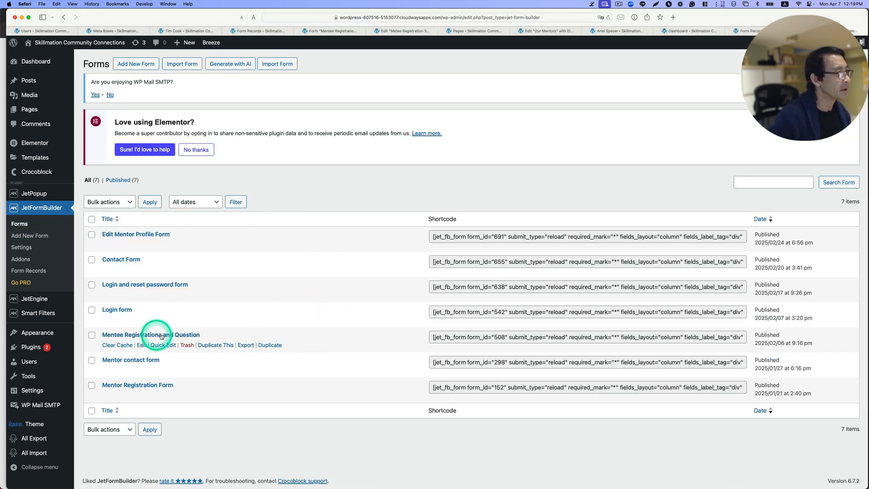
{"action": "mouse_move", "coordinate": [175, 348]}
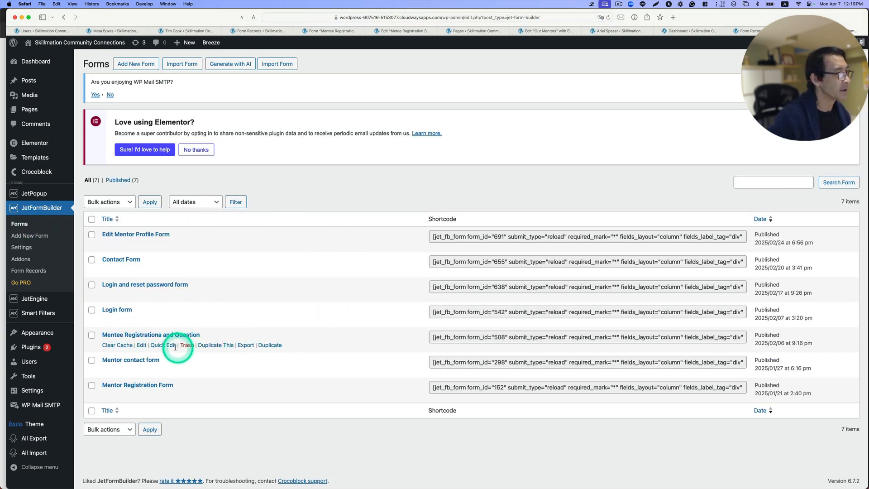
{"action": "left_click", "coordinate": [141, 345]}
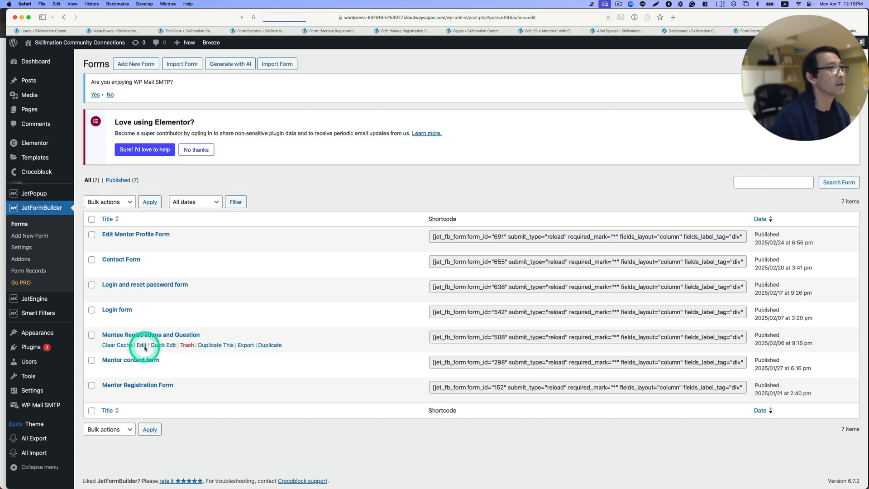
{"action": "left_click", "coordinate": [140, 345]}
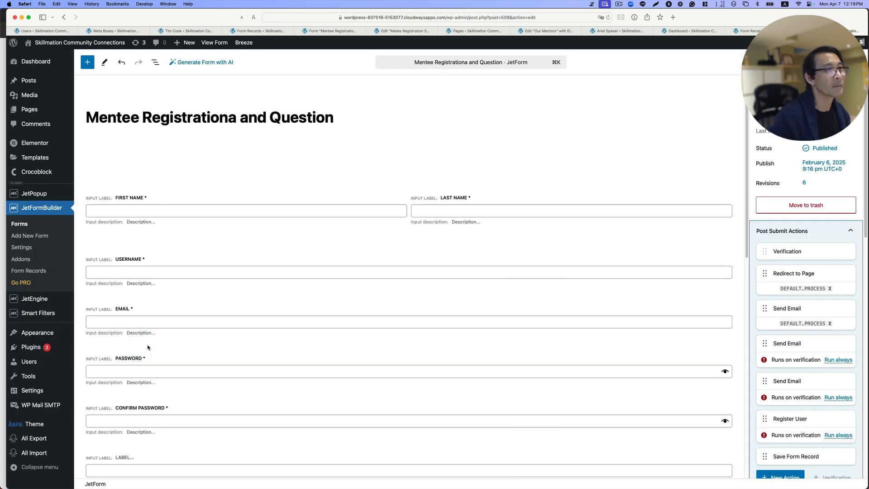
{"action": "scroll", "scroll_direction": "down", "scroll_amount": 3}
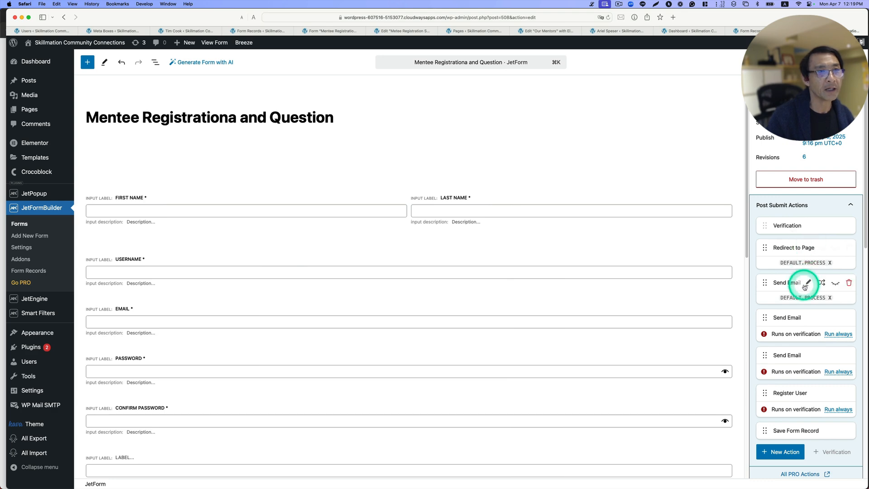
{"action": "left_click", "coordinate": [807, 283]}
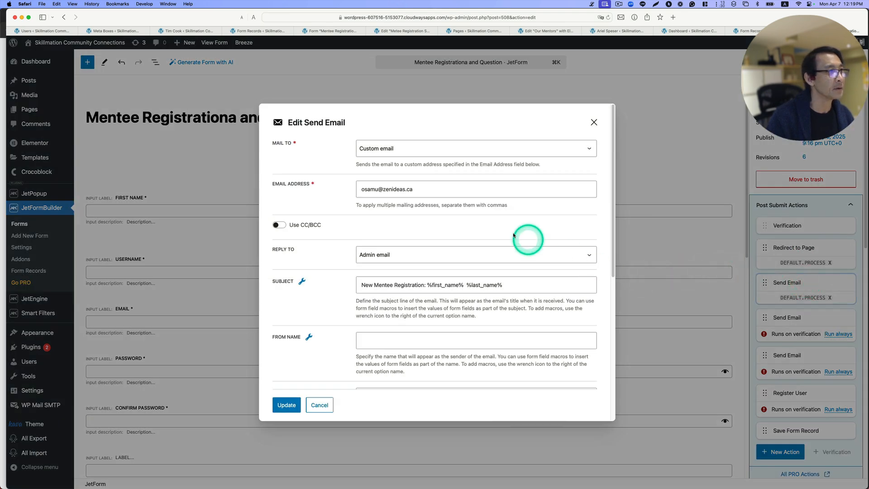
{"action": "scroll", "scroll_direction": "down", "scroll_amount": 3}
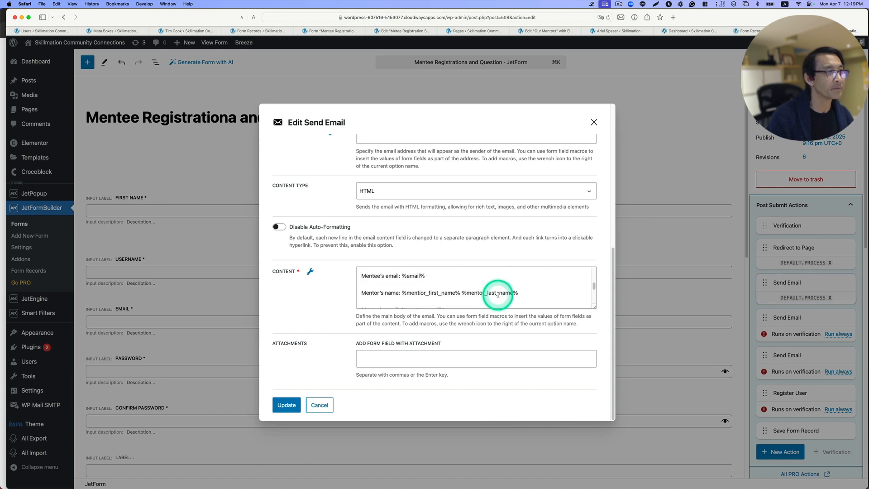
{"action": "scroll", "scroll_direction": "down", "scroll_amount": 3}
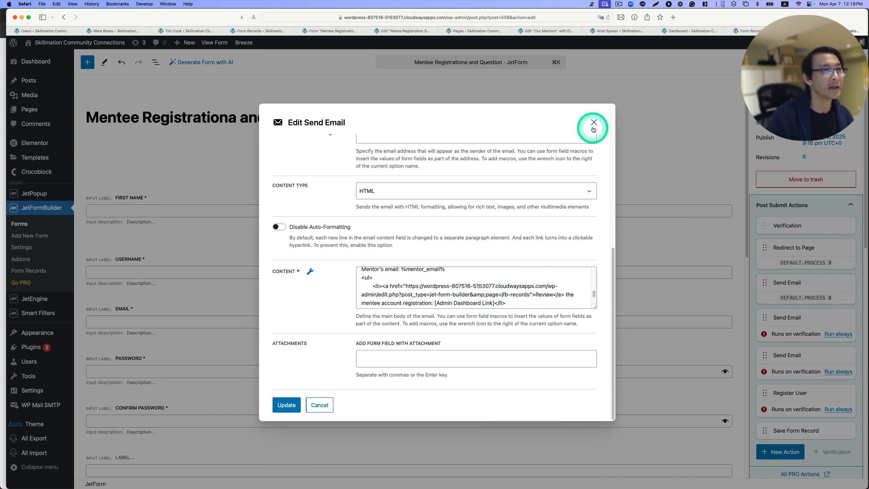
{"action": "left_click", "coordinate": [593, 122]}
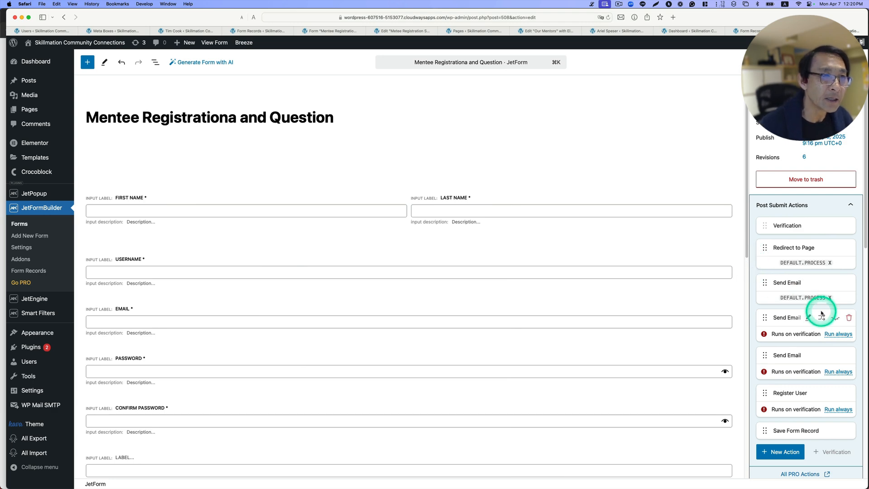
{"action": "left_click", "coordinate": [823, 318]}
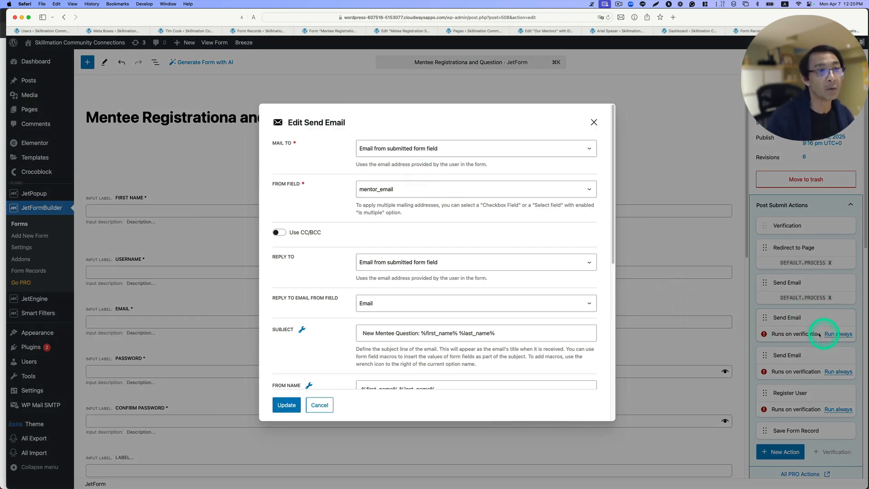
{"action": "scroll", "scroll_direction": "down", "scroll_amount": 3}
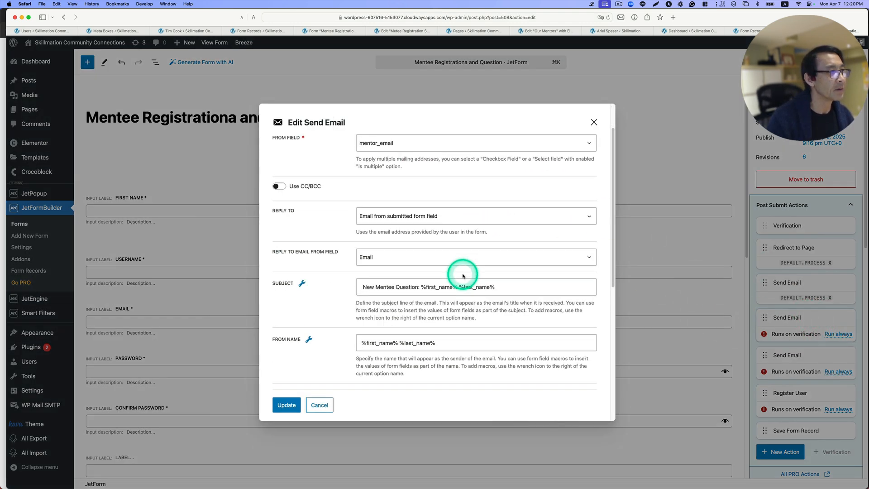
{"action": "scroll", "scroll_direction": "down", "scroll_amount": 3}
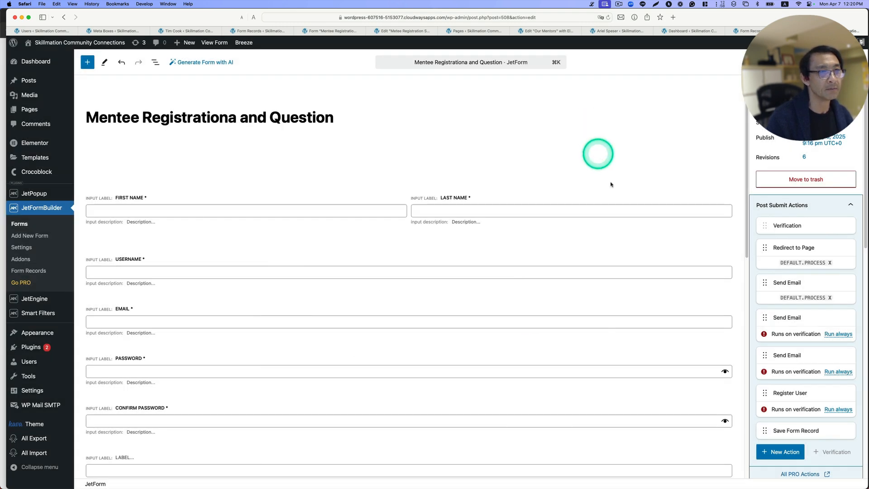
{"action": "left_click", "coordinate": [787, 355]}
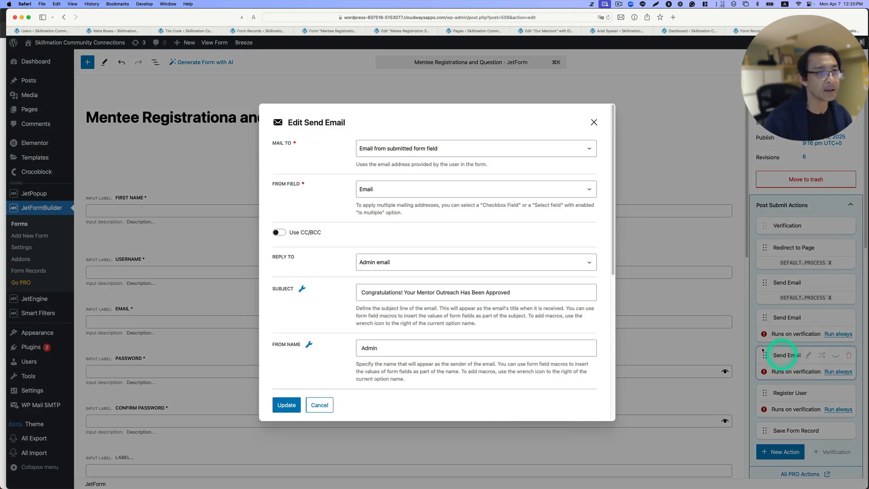
{"action": "scroll", "scroll_direction": "down", "scroll_amount": 3}
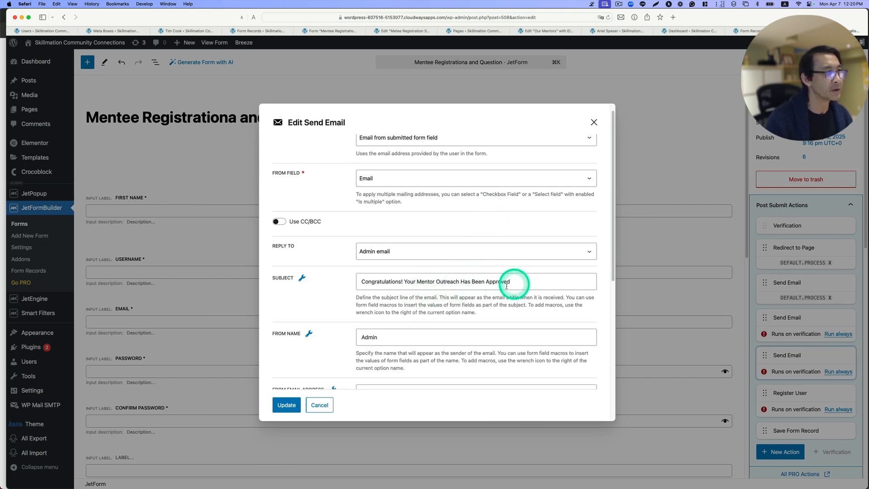
{"action": "scroll", "scroll_direction": "down", "scroll_amount": 3}
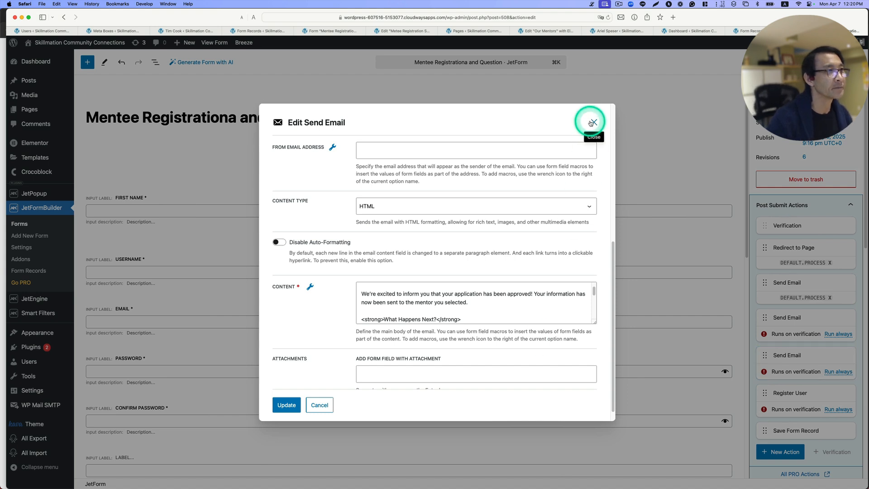
{"action": "left_click", "coordinate": [592, 122]}
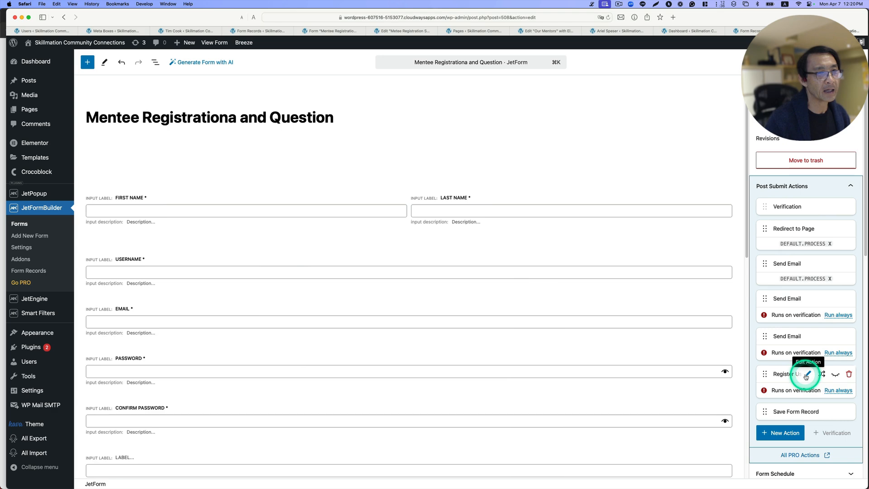
Step: Inspect the Register User action, confirm jay_mentee has the Mentee role, and return to the public site
{"action": "left_click", "coordinate": [807, 374]}
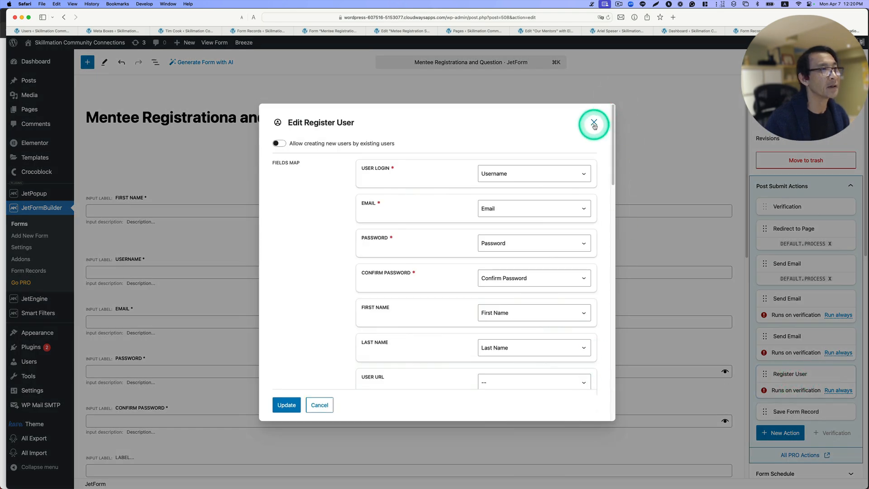
{"action": "left_click", "coordinate": [594, 123]}
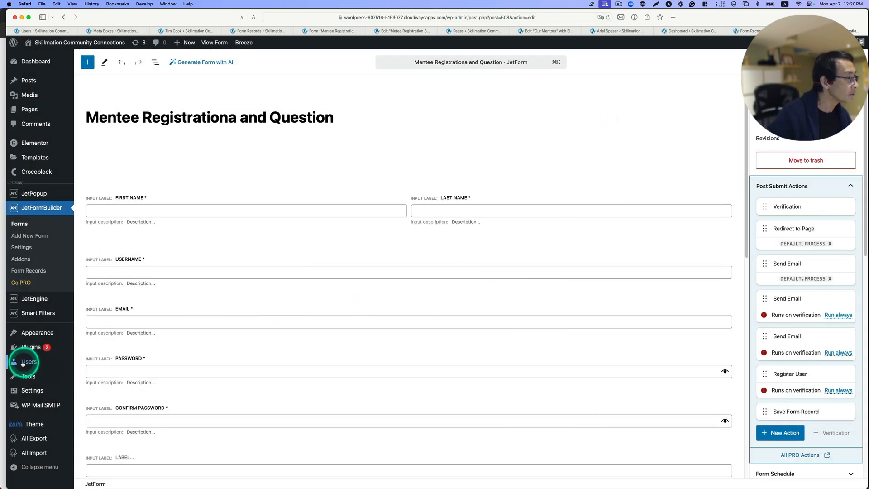
{"action": "left_click", "coordinate": [29, 361]}
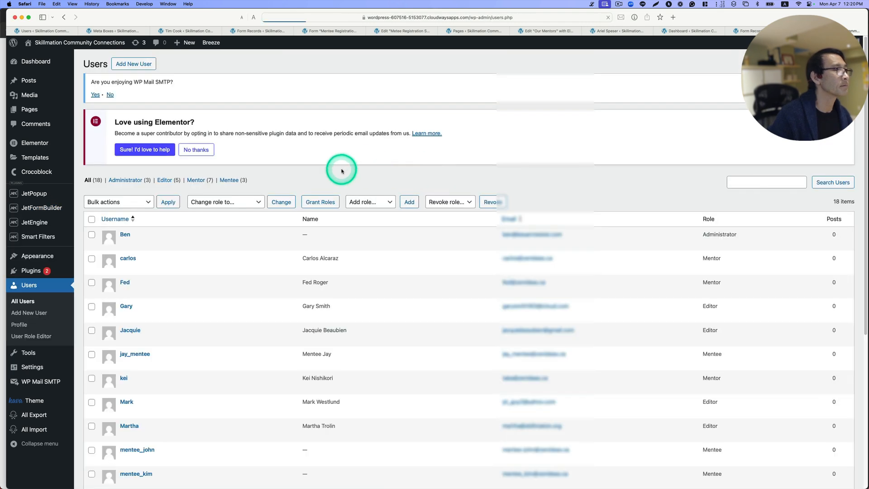
{"action": "scroll", "scroll_direction": "down", "scroll_amount": 3}
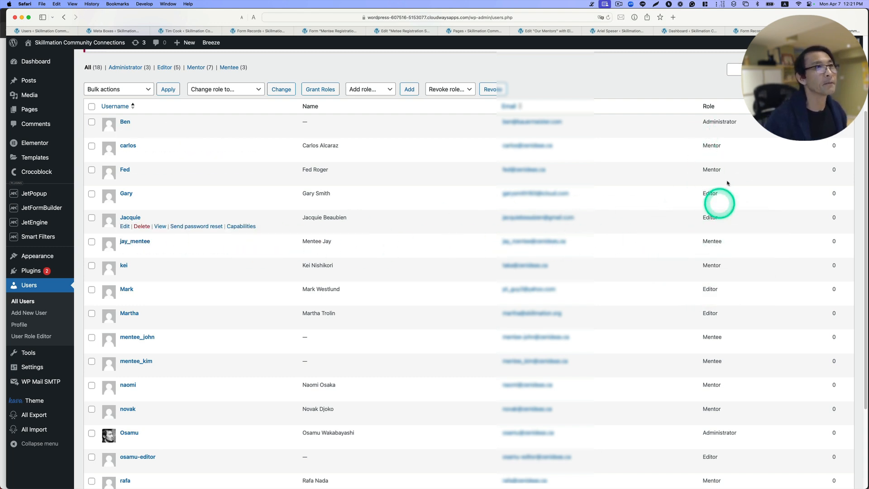
{"action": "key", "text": "F3"}
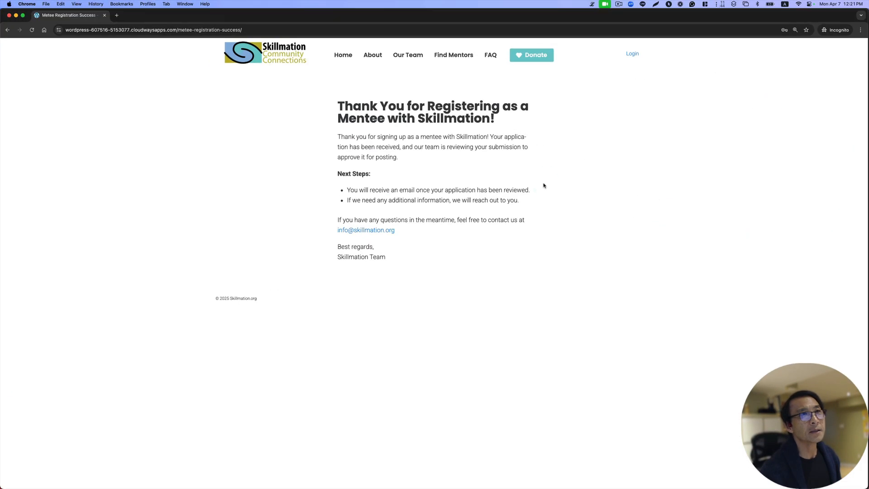
Step: Log in to the Skillmation site as jay_mentee from the Login page
{"action": "left_click", "coordinate": [454, 55]}
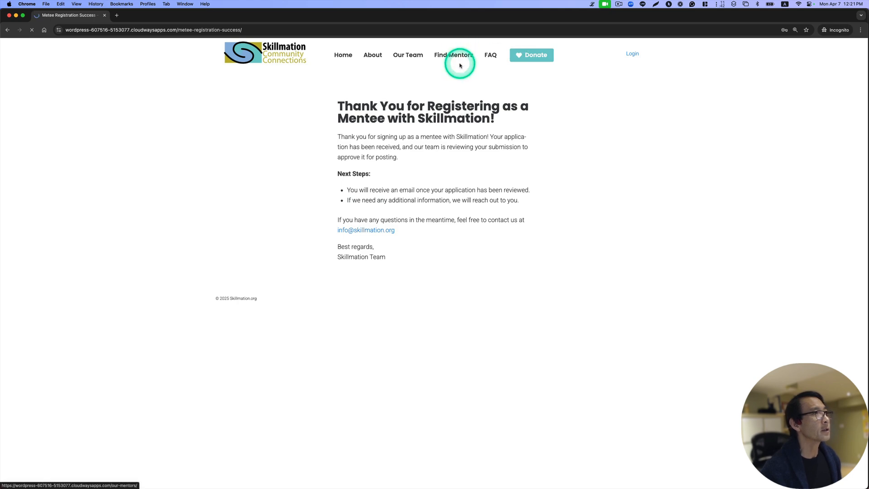
{"action": "left_click", "coordinate": [453, 55]}
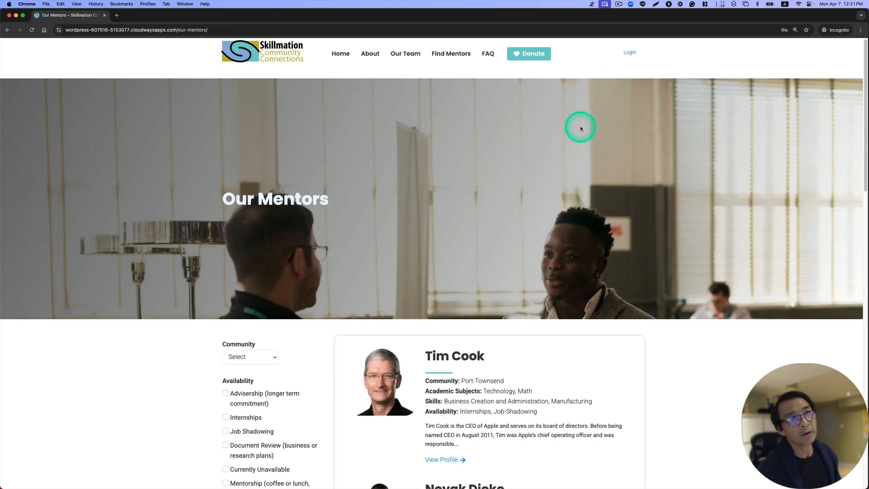
{"action": "mouse_move", "coordinate": [629, 54]}
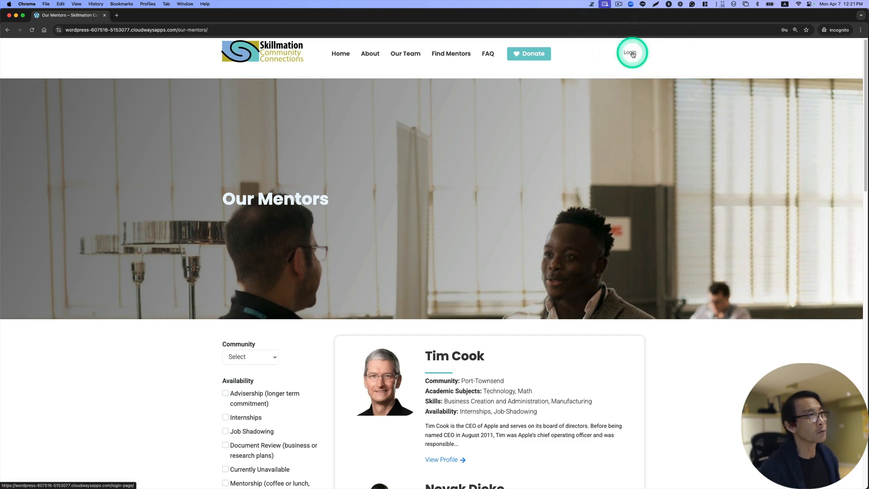
{"action": "left_click", "coordinate": [630, 53]}
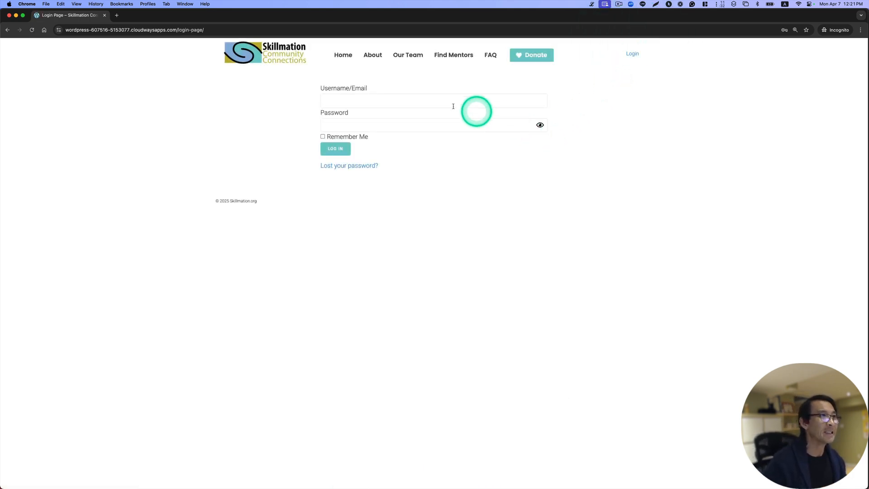
{"action": "type", "text": "jay_mentee"}
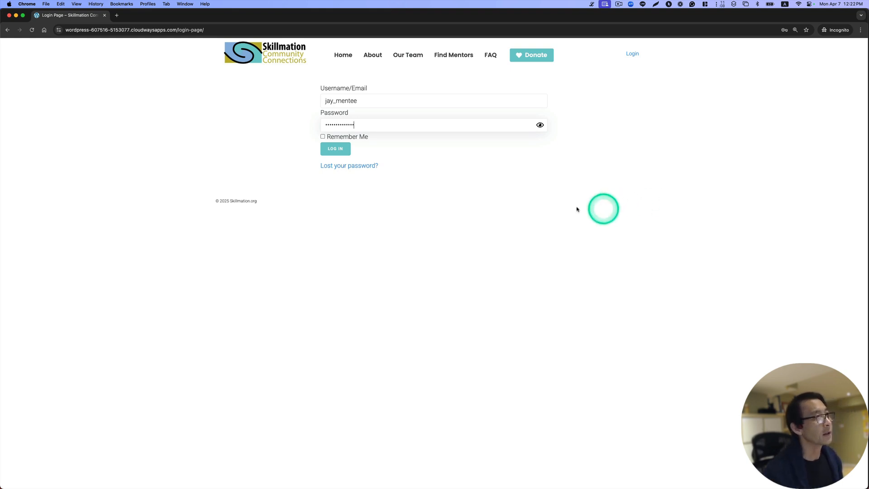
{"action": "left_click", "coordinate": [335, 148]}
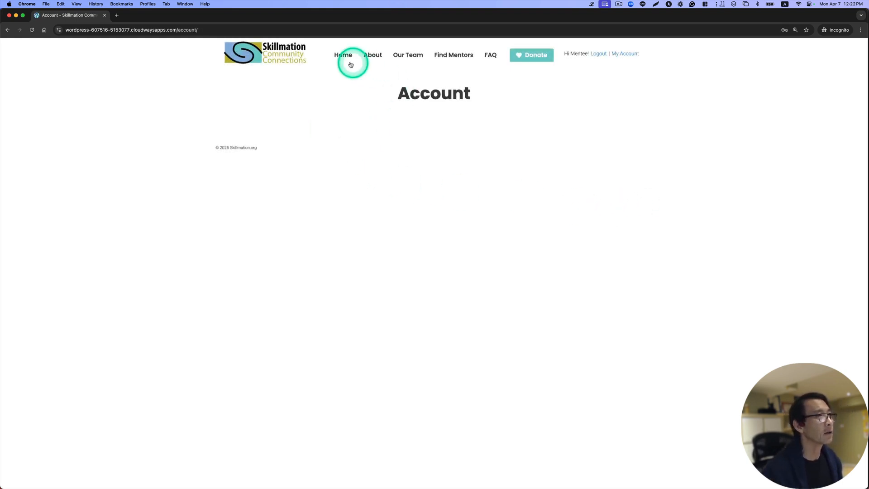
{"action": "left_click", "coordinate": [342, 55]}
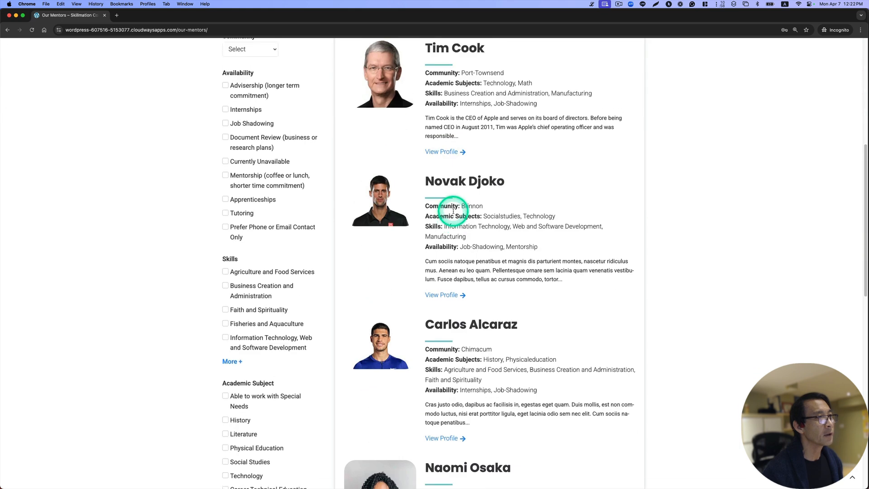
{"action": "scroll", "scroll_direction": "down", "scroll_amount": 3}
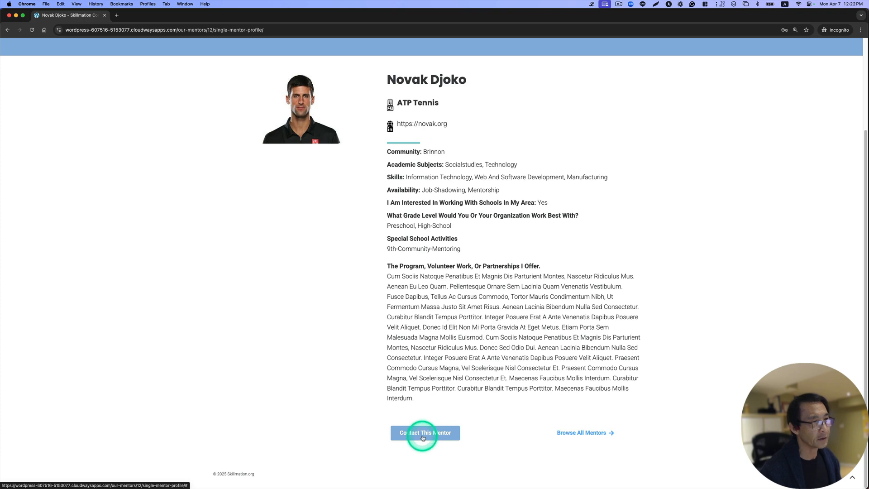
{"action": "left_click", "coordinate": [425, 432]}
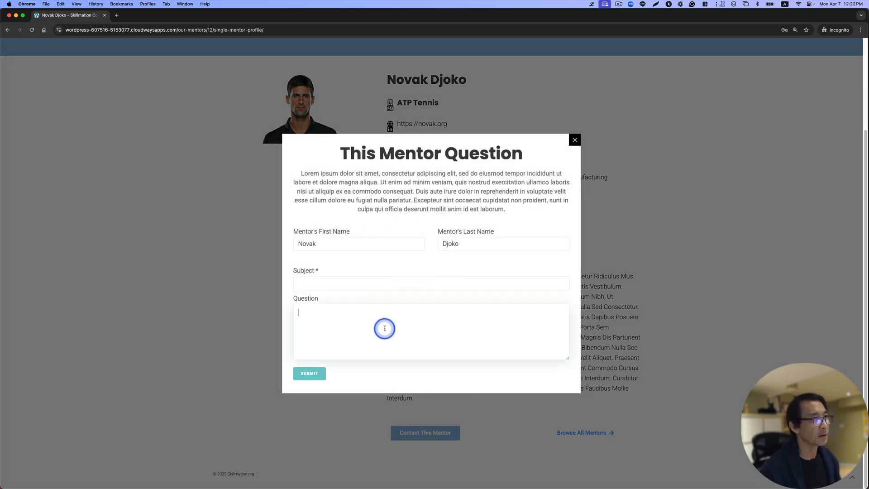